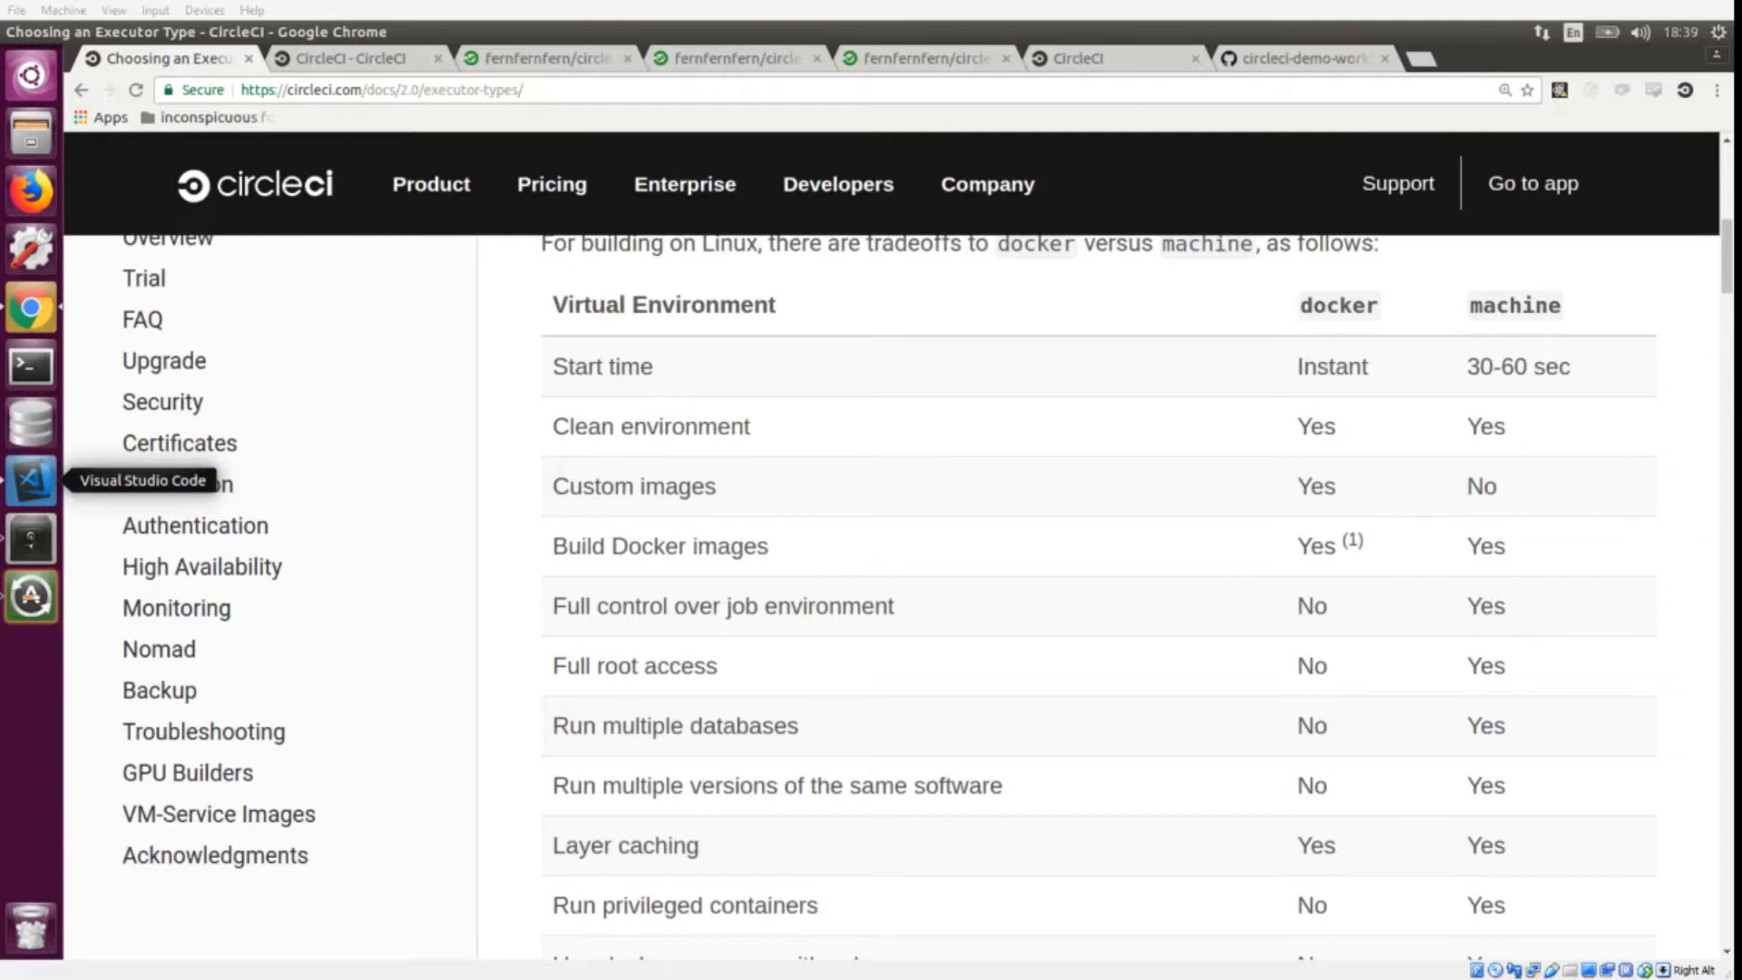
# Open the build job from the circleci-demo-workflow-simple #1 single-job workflow run
pyautogui.scroll(-3)
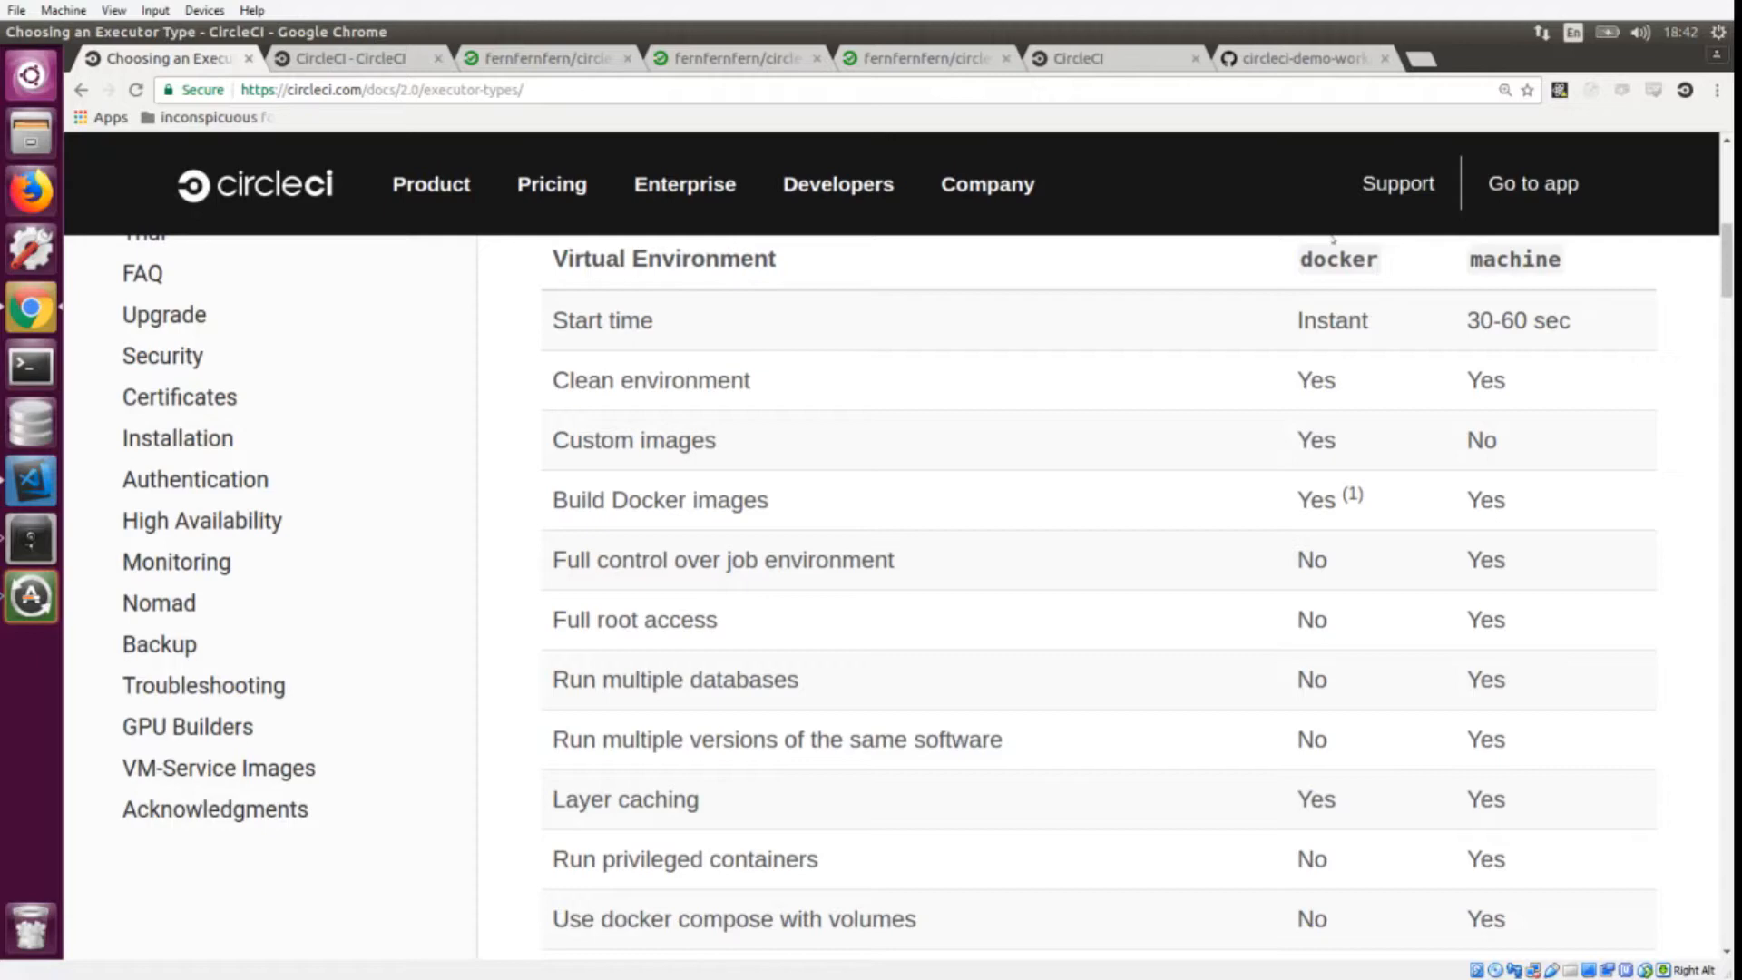
pyautogui.click(336, 57)
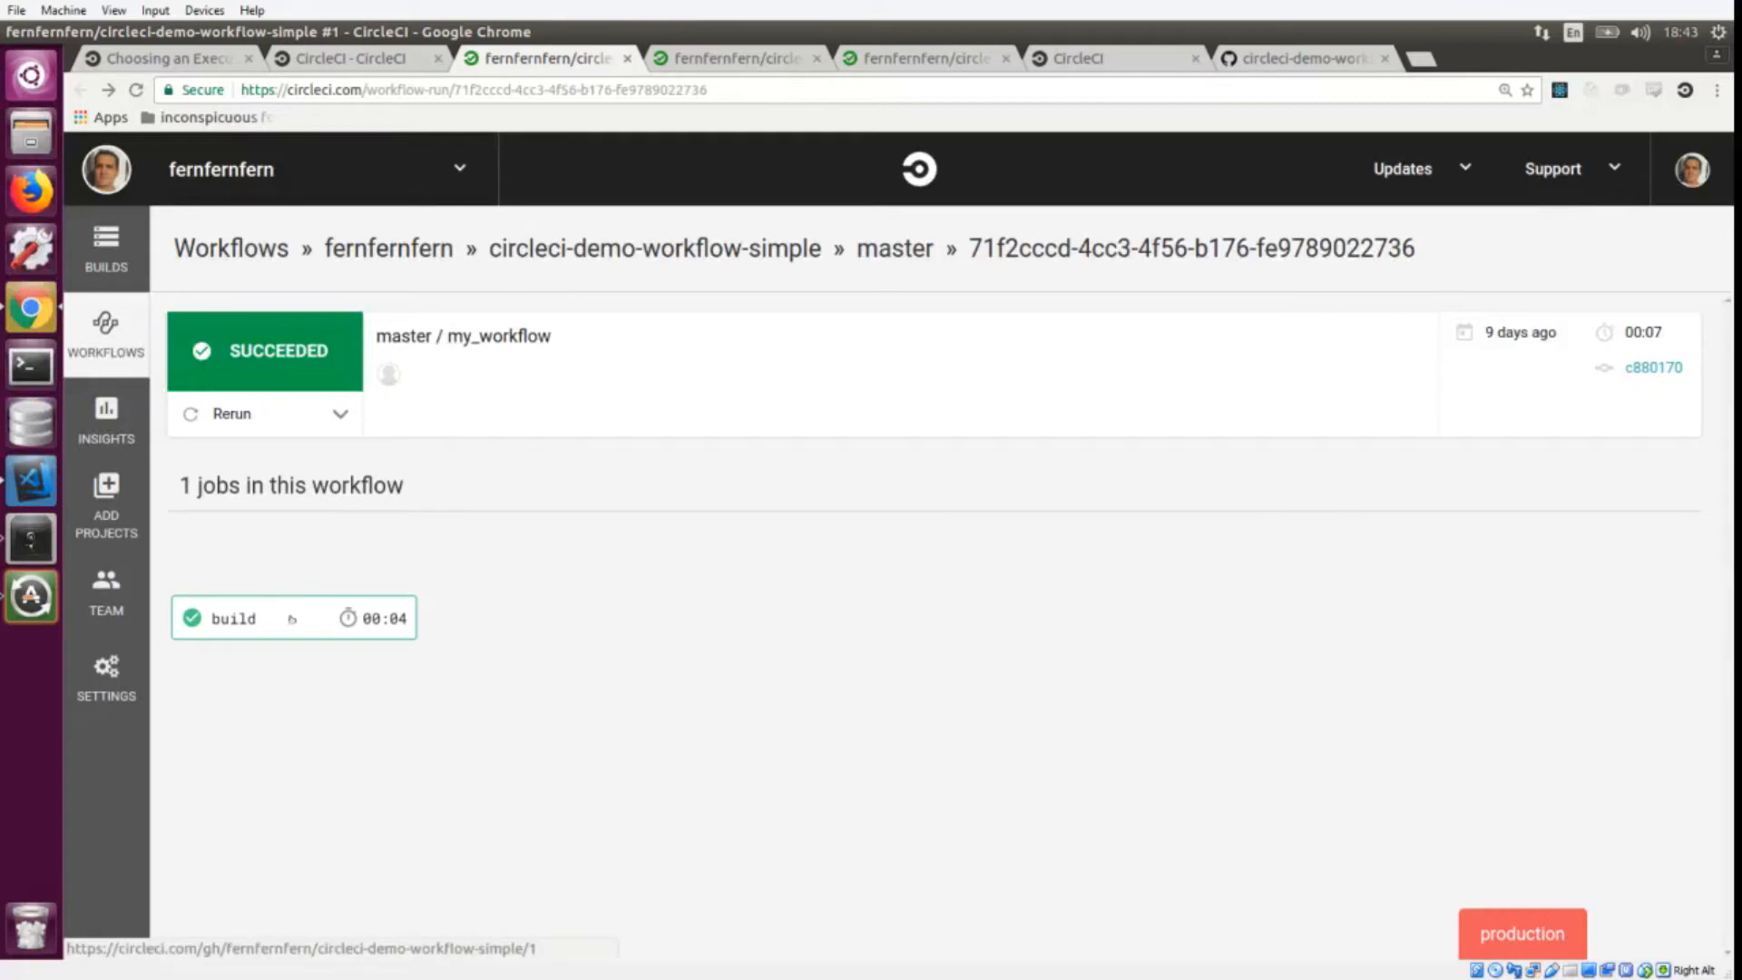
pyautogui.click(232, 618)
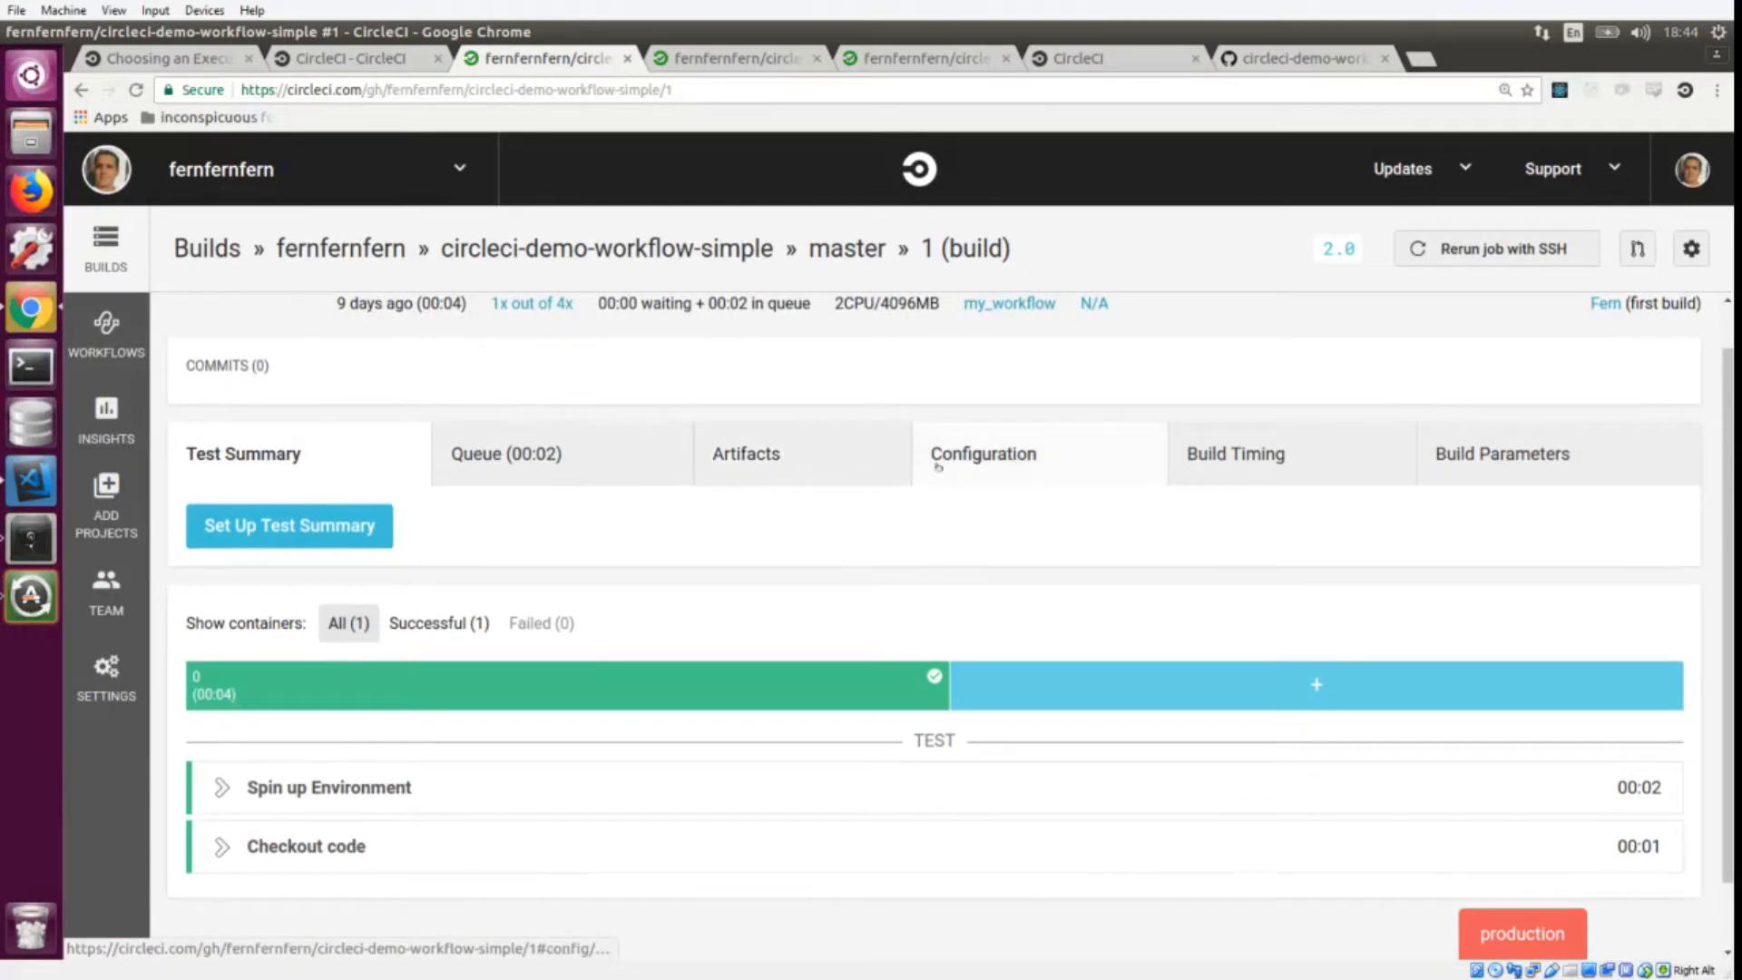
# View build 1's Configuration: version 2 file with one docker build job in my_workflow
pyautogui.click(982, 454)
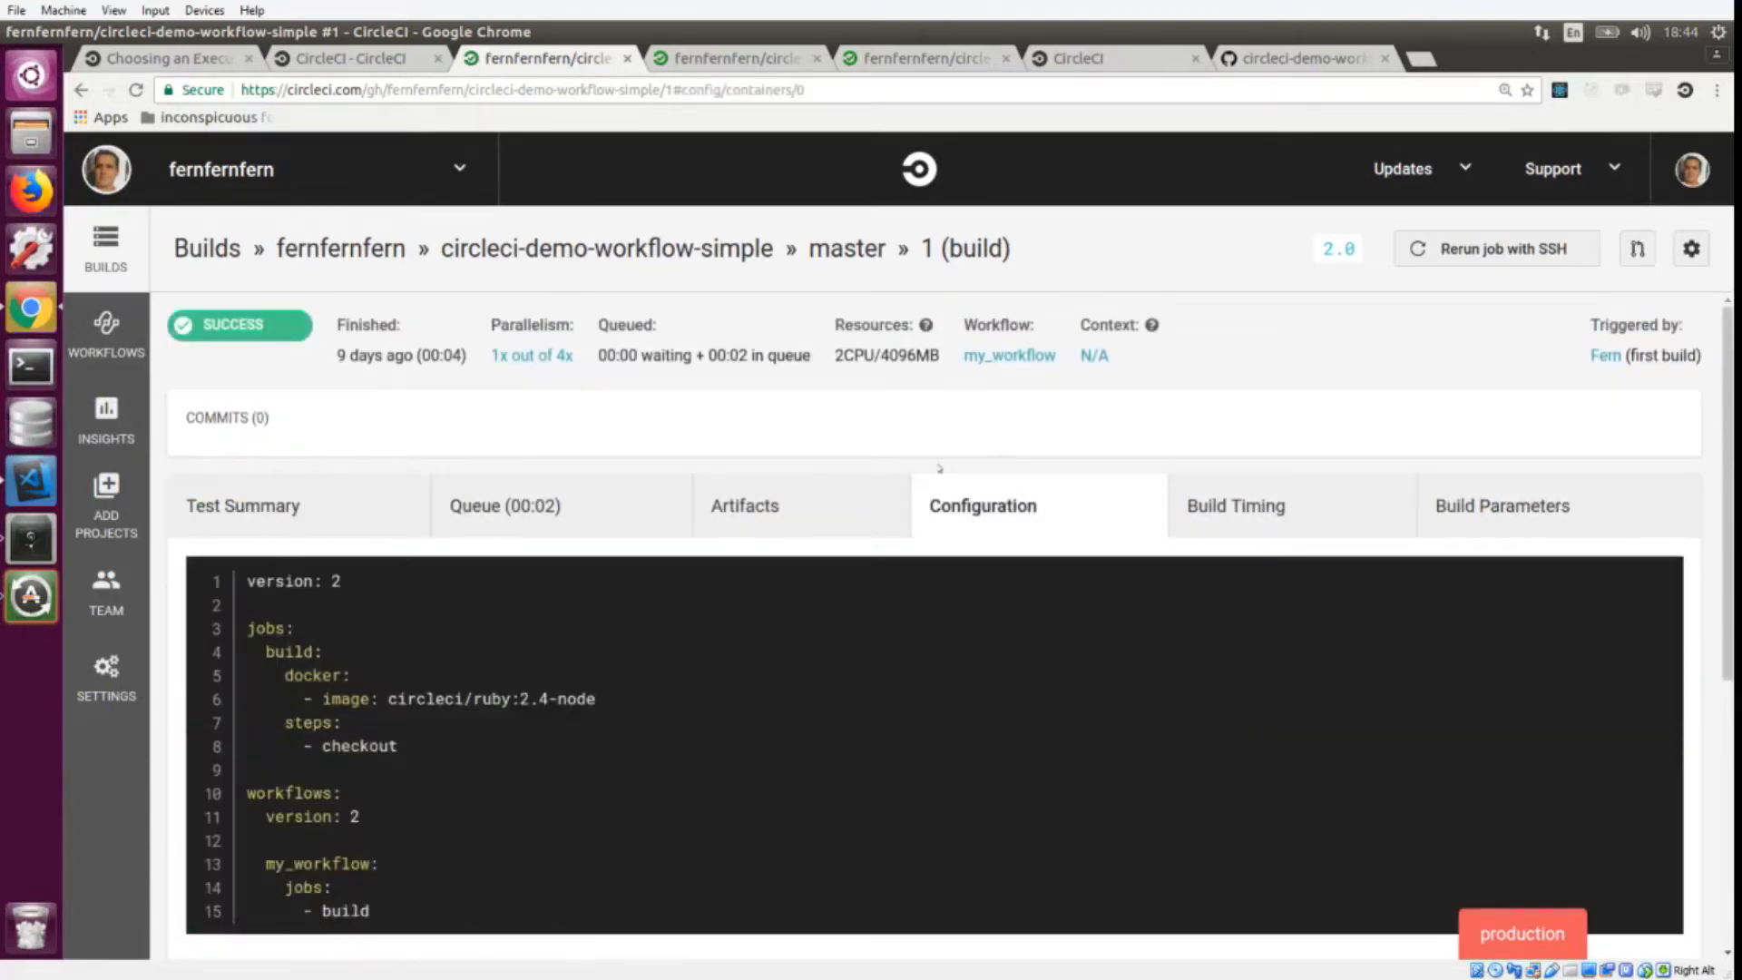
pyautogui.scroll(-3)
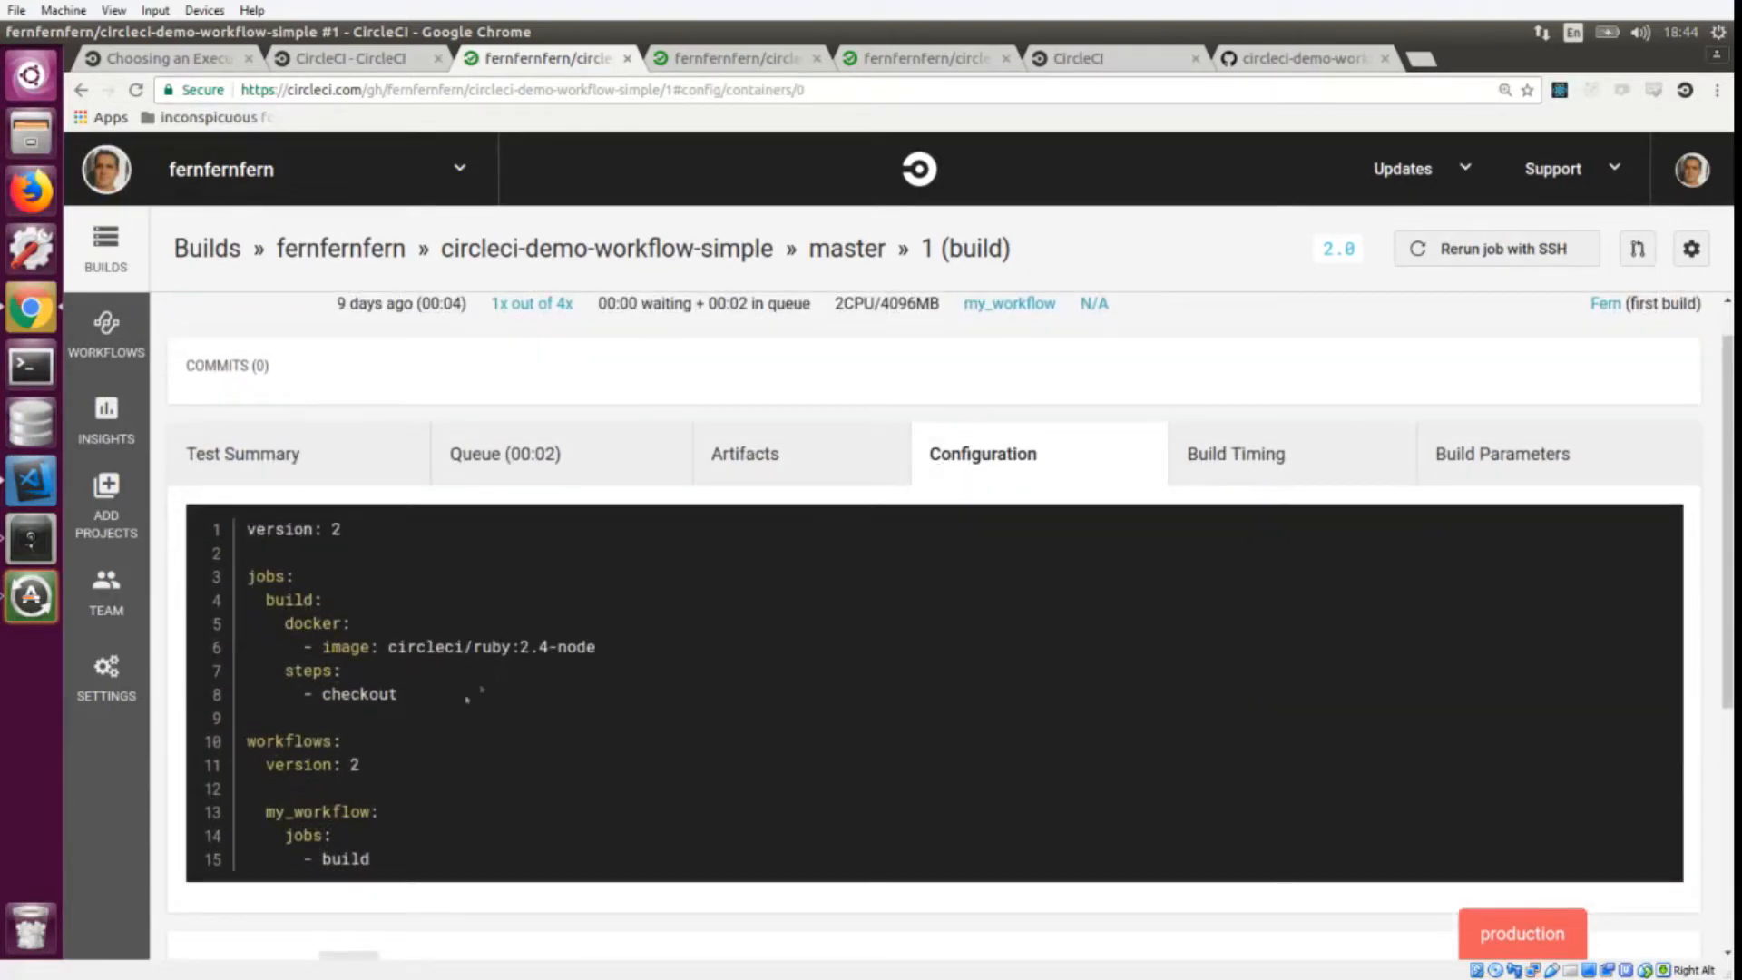
pyautogui.moveTo(429, 694)
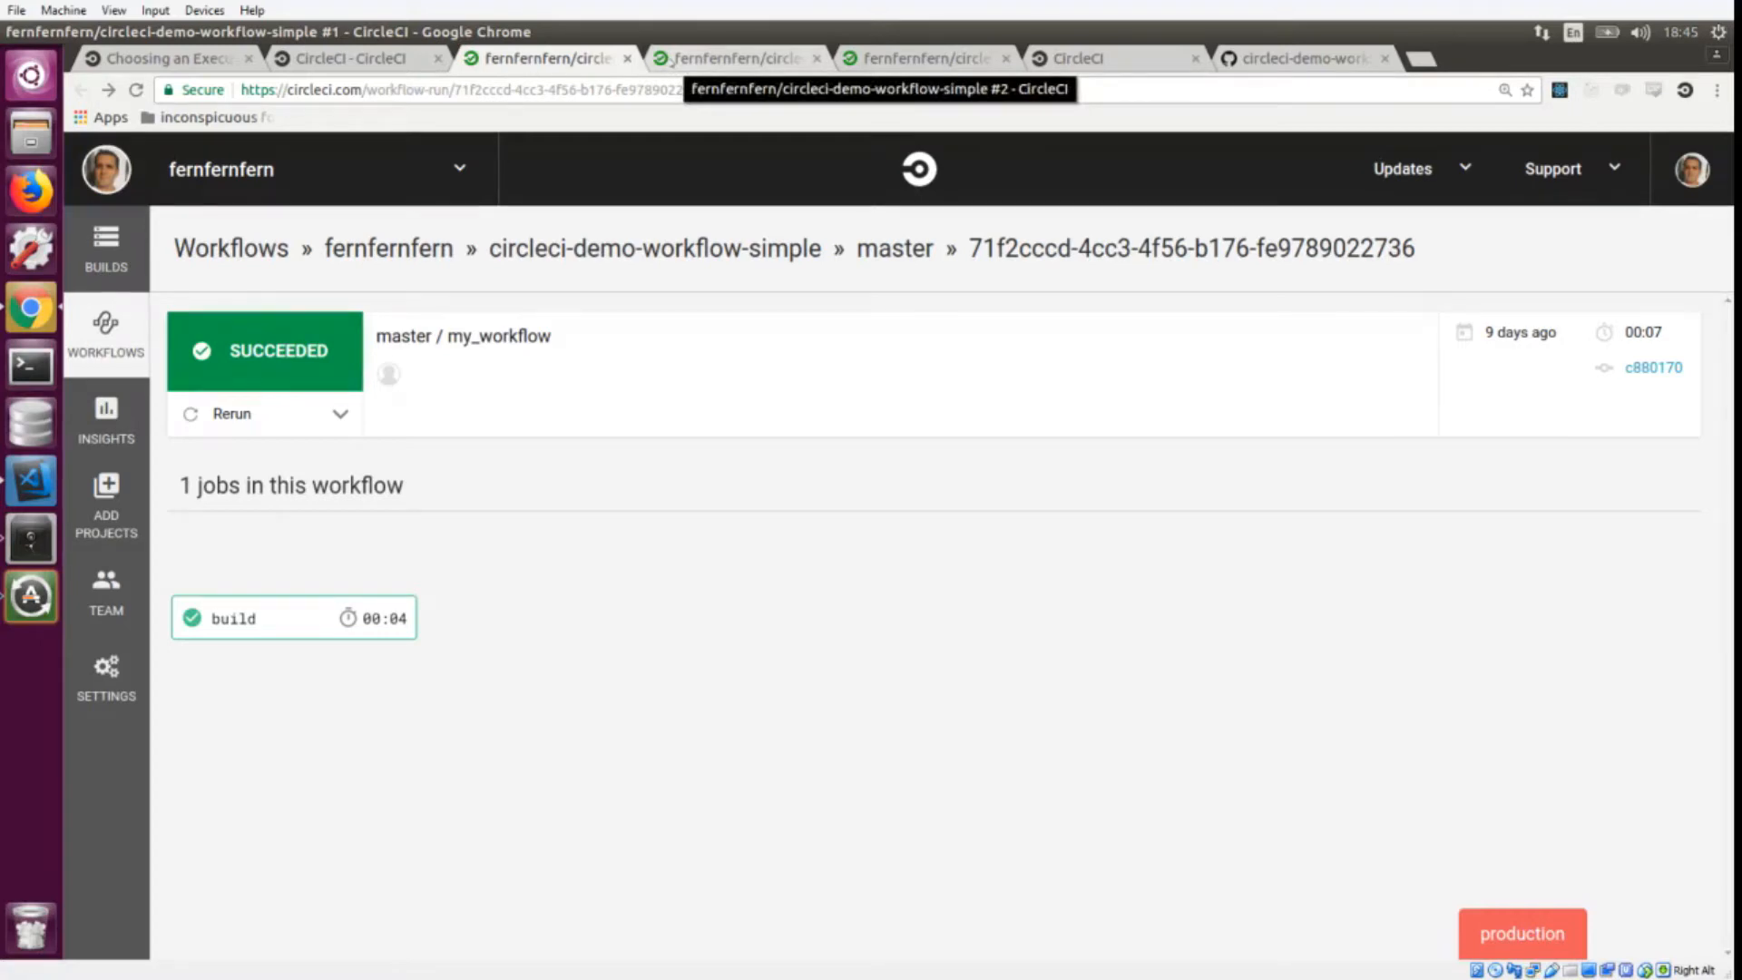
# Open build2 from the #2 parallel run and show its config listing build and build2 in my_workflow
pyautogui.click(733, 58)
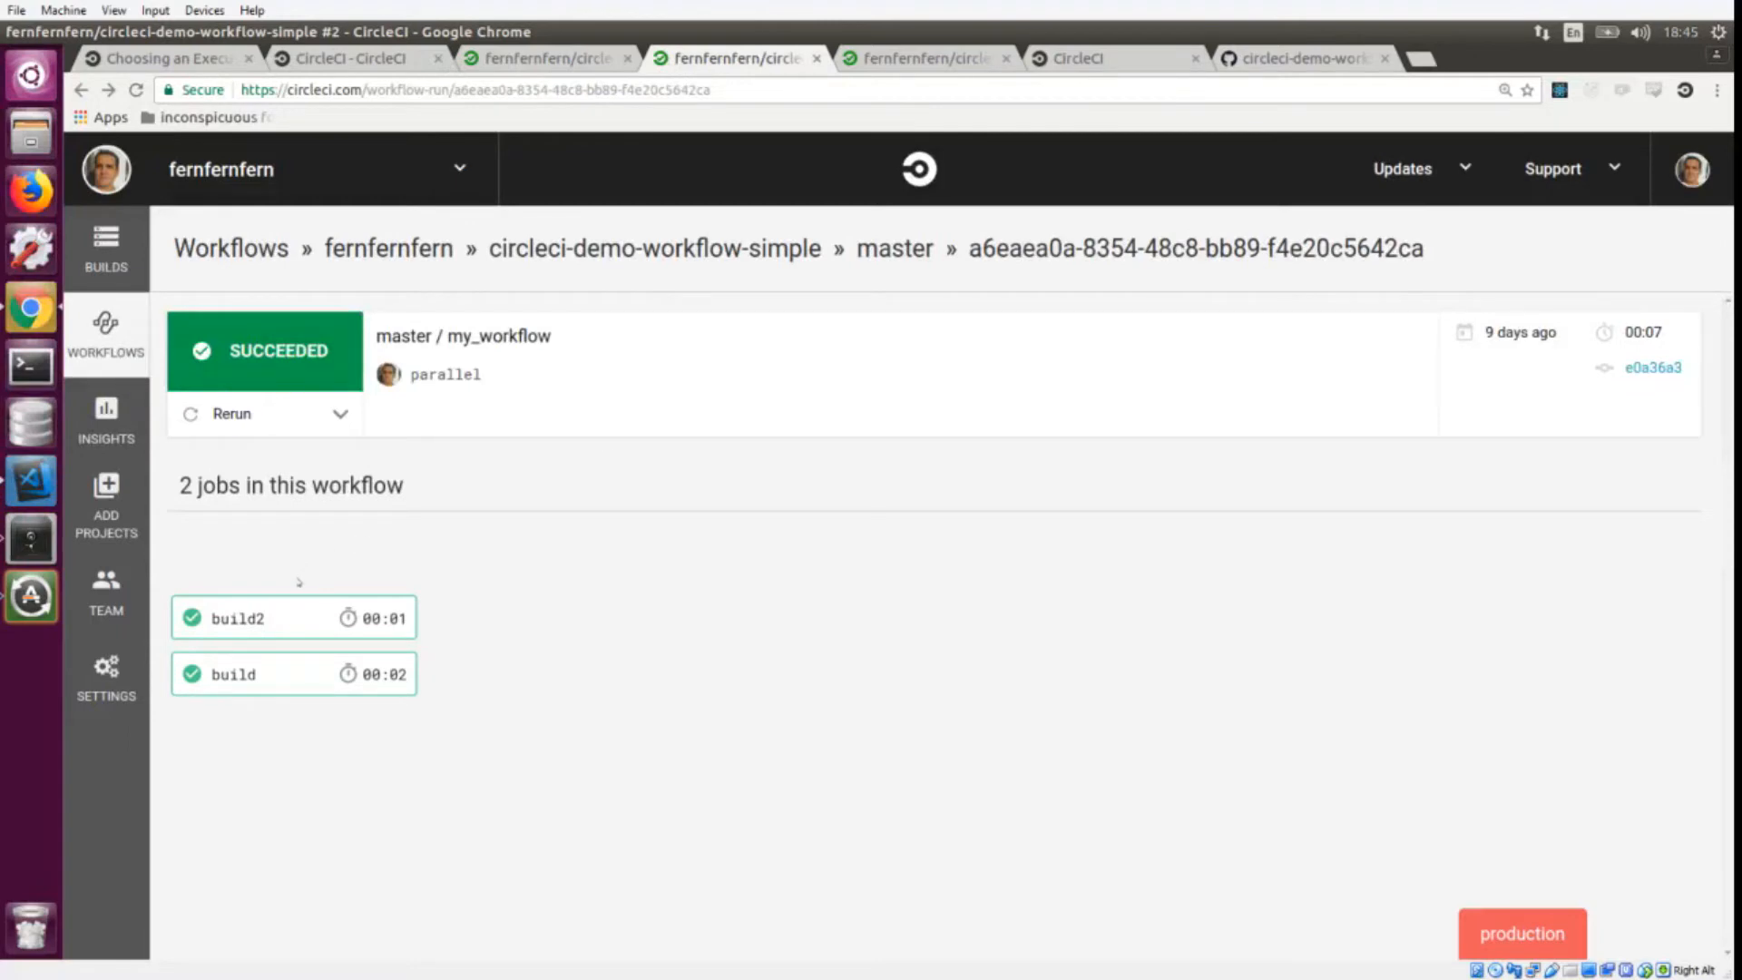
pyautogui.moveTo(286, 619)
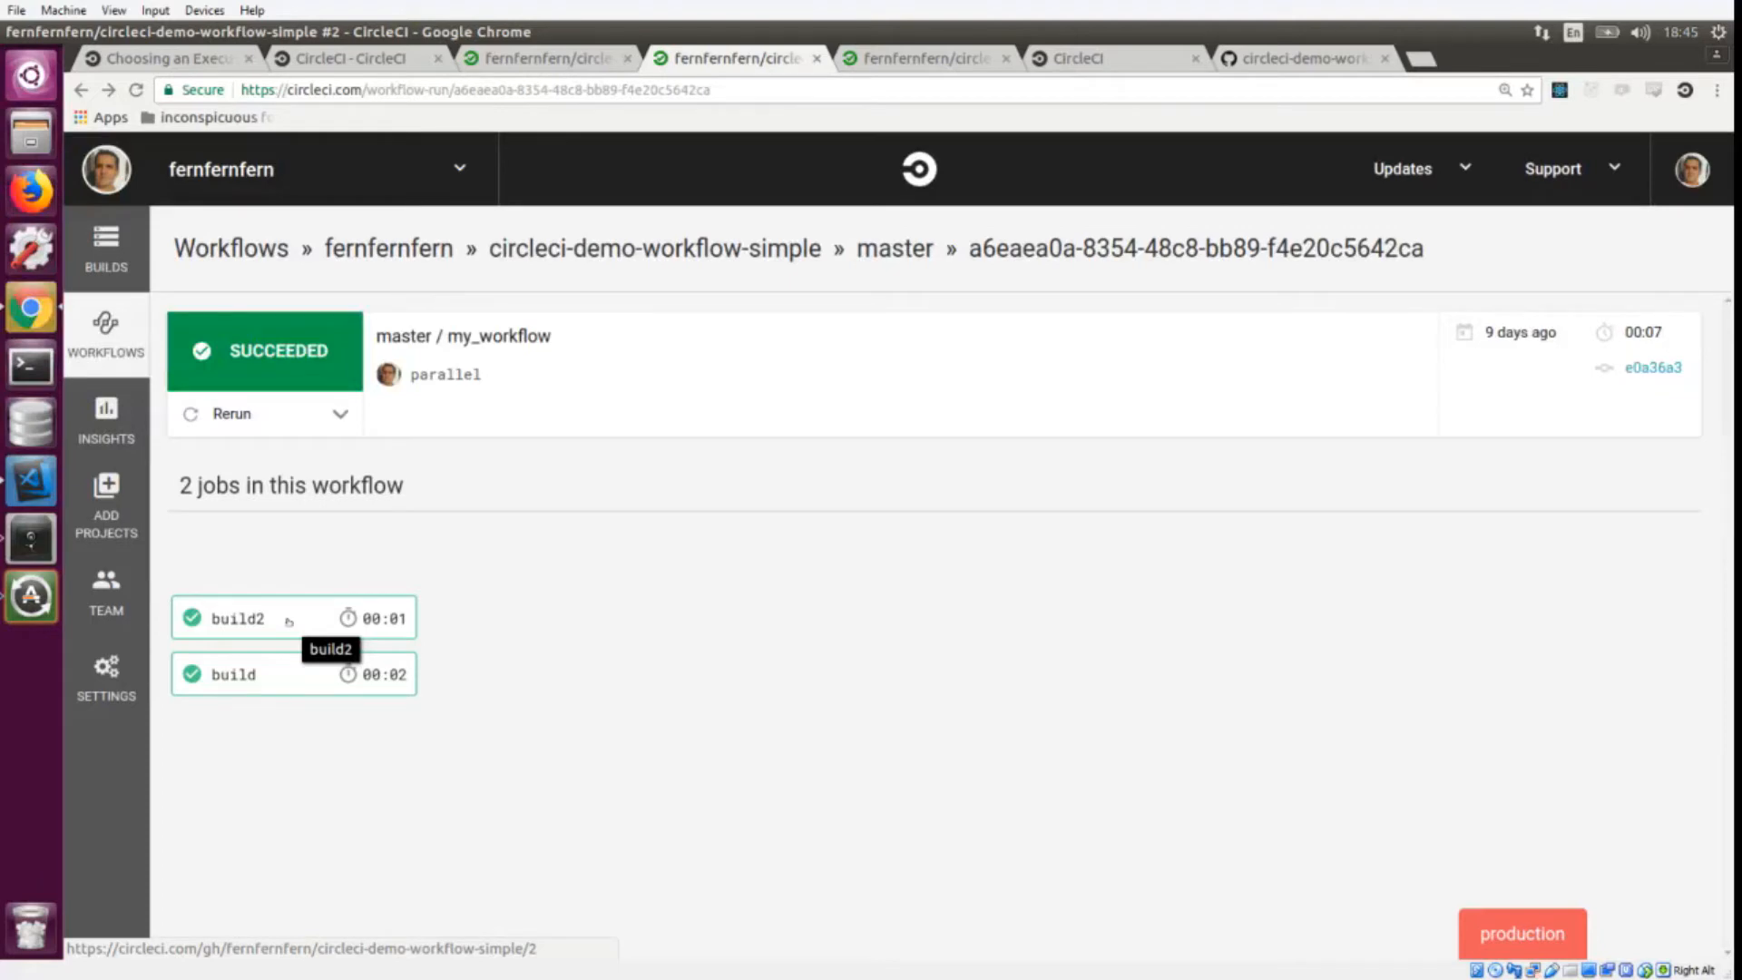
pyautogui.click(237, 617)
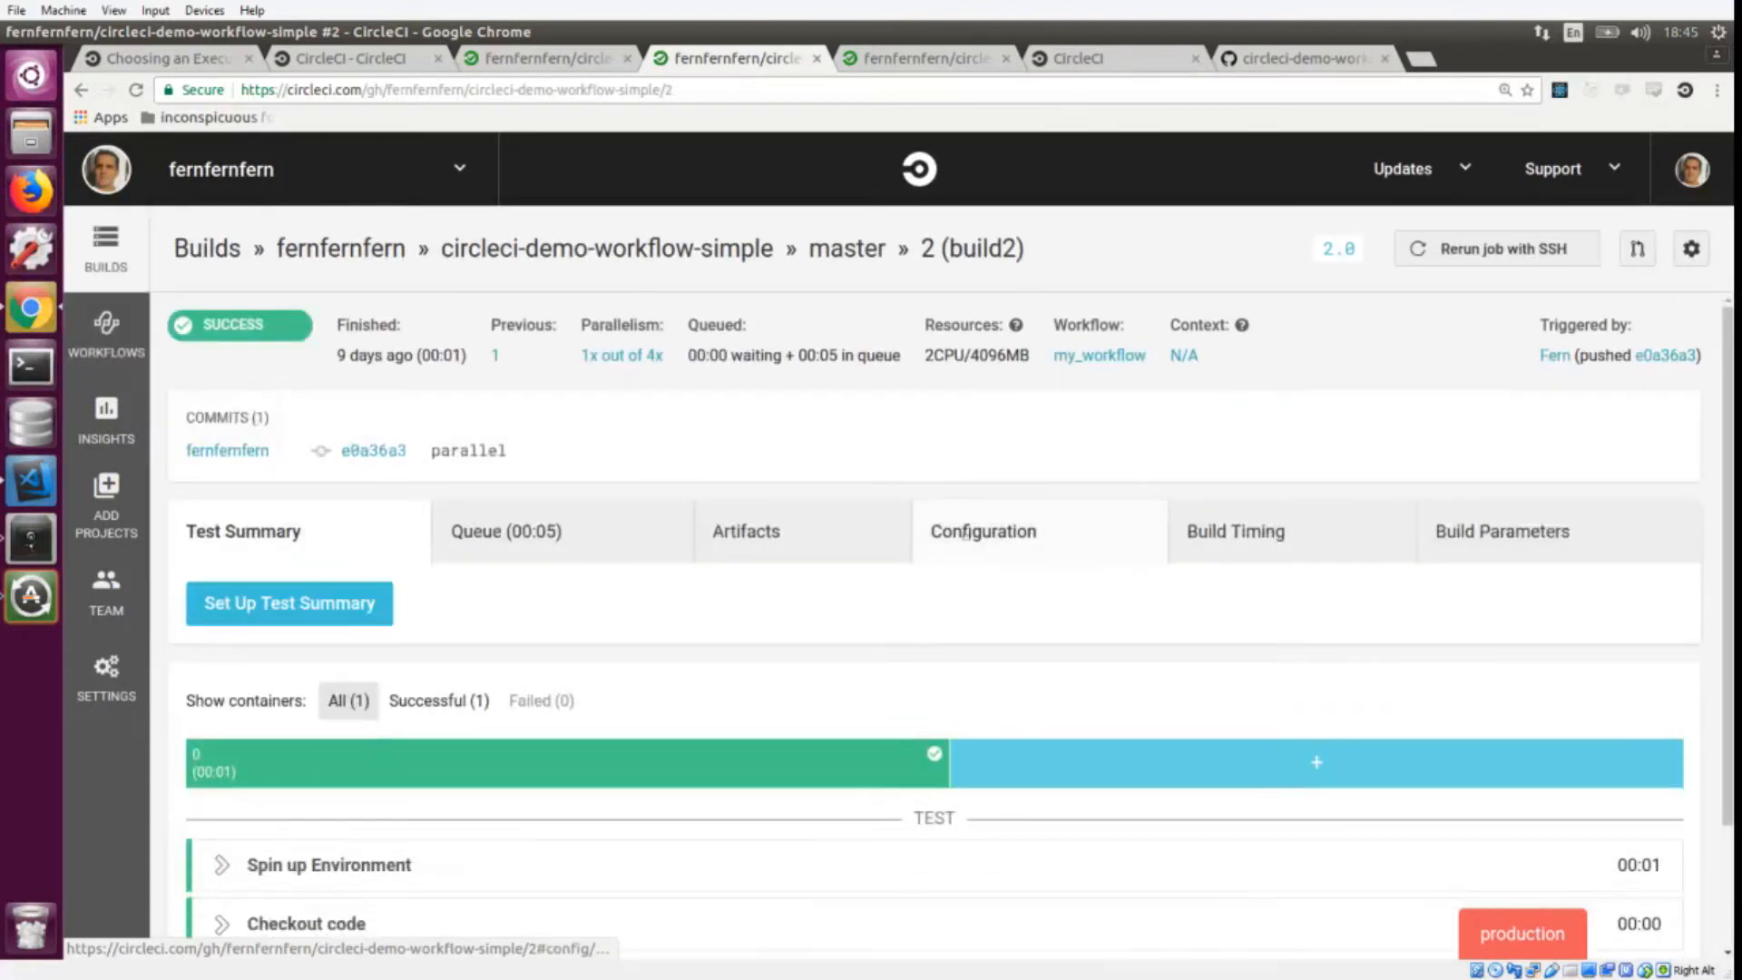
pyautogui.click(984, 532)
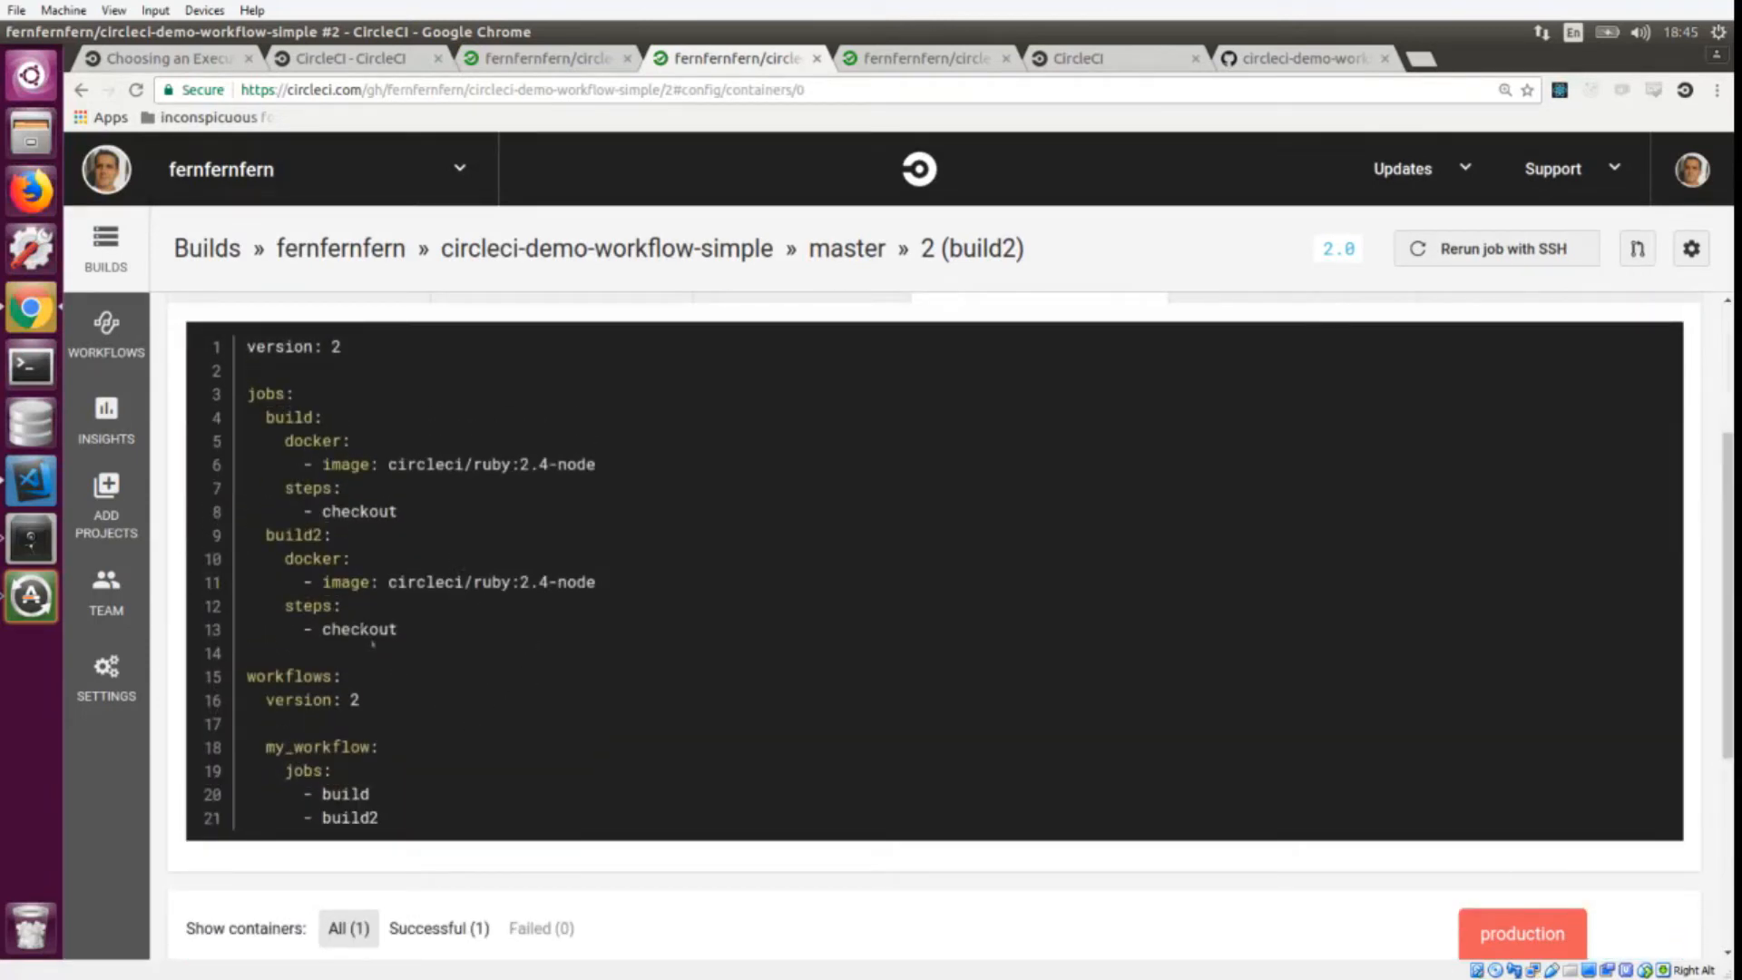
pyautogui.doubleClick(359, 629)
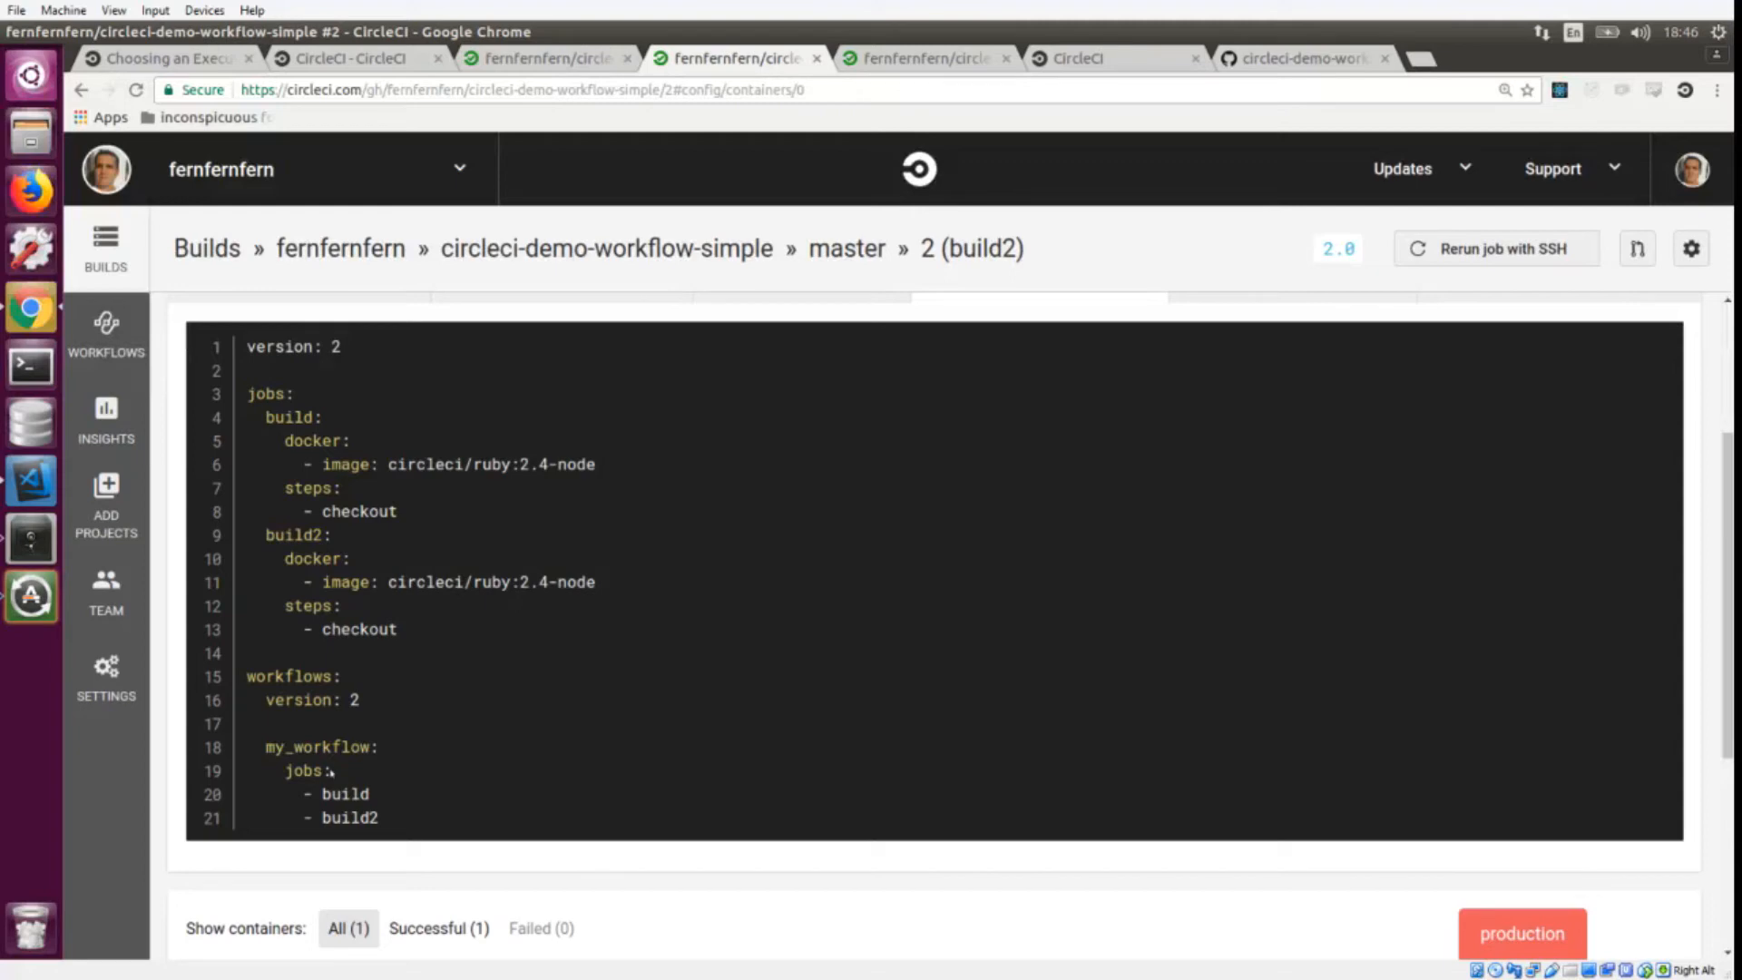
pyautogui.moveTo(428, 729)
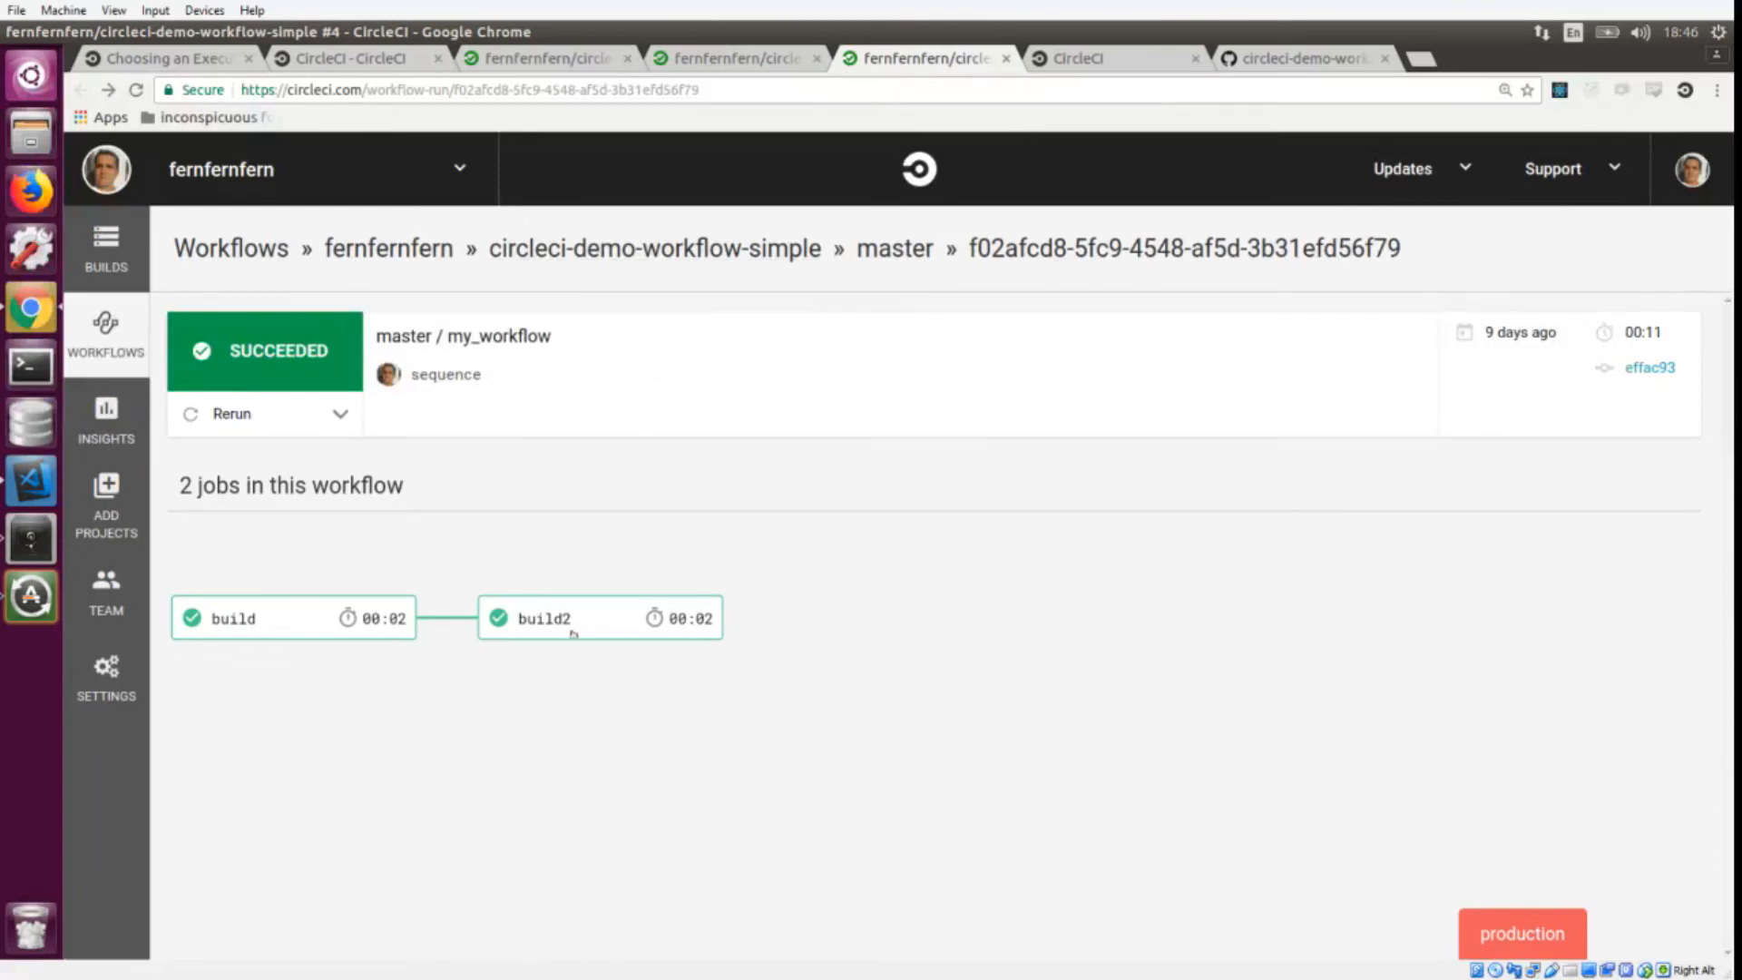
pyautogui.moveTo(571, 637)
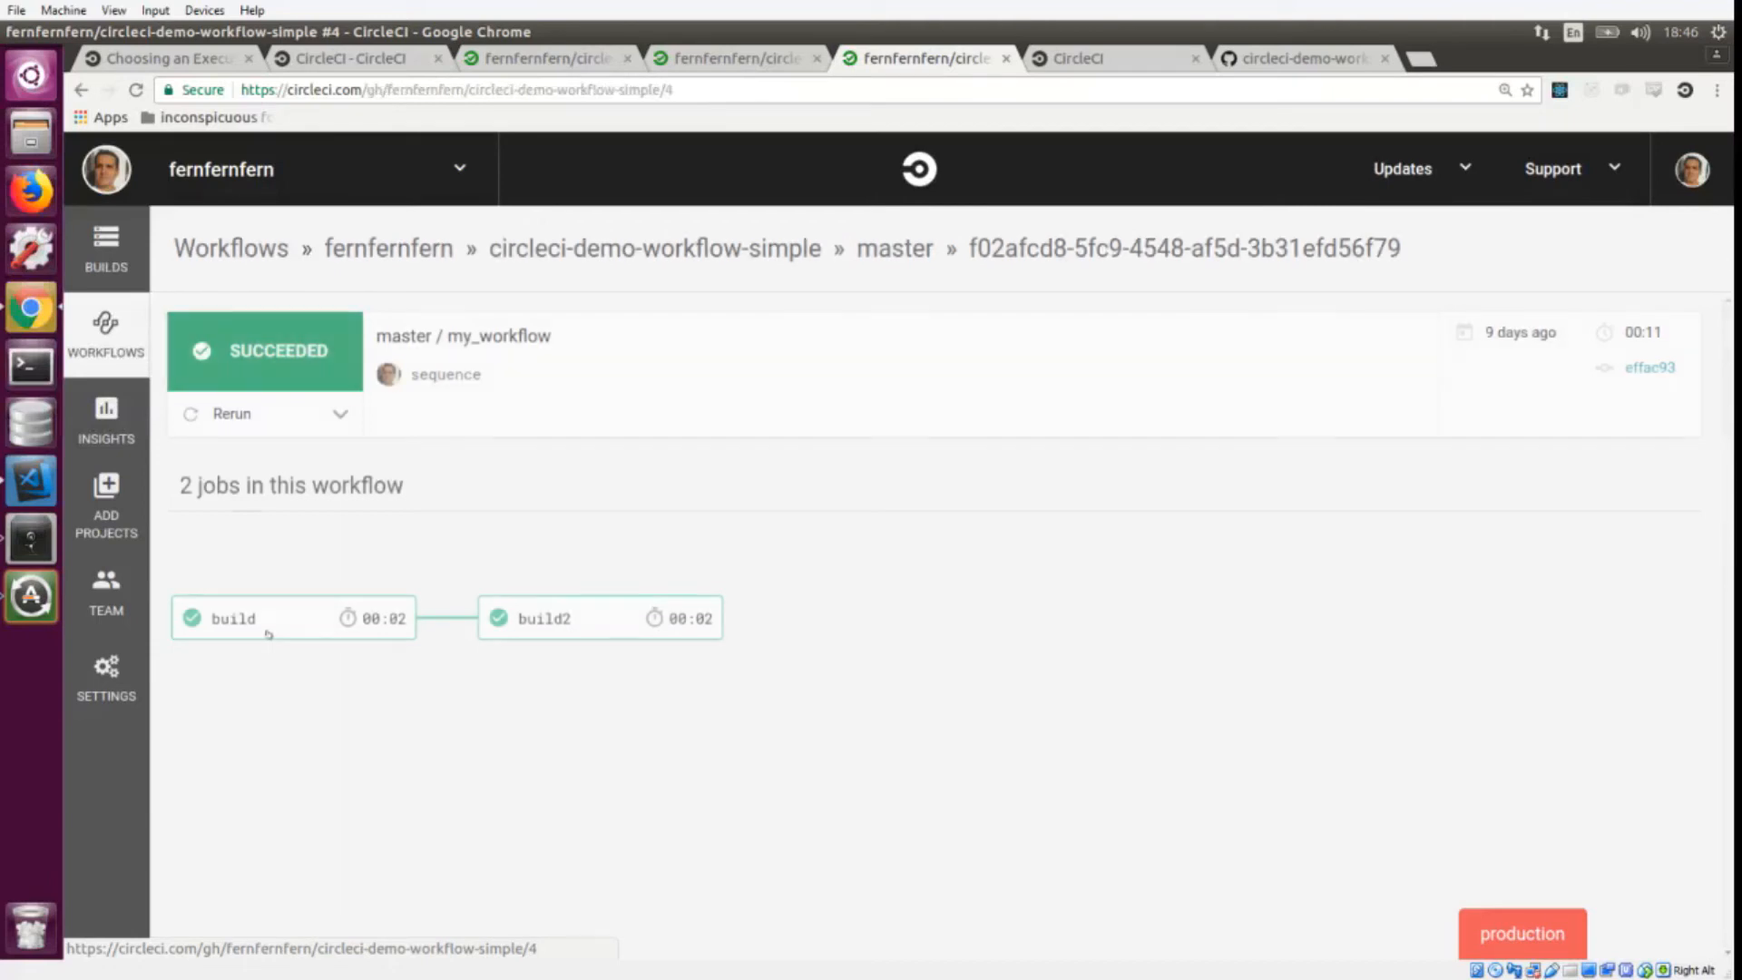
# Open the build job of the #4 sequential run and show its configuration file
pyautogui.click(232, 618)
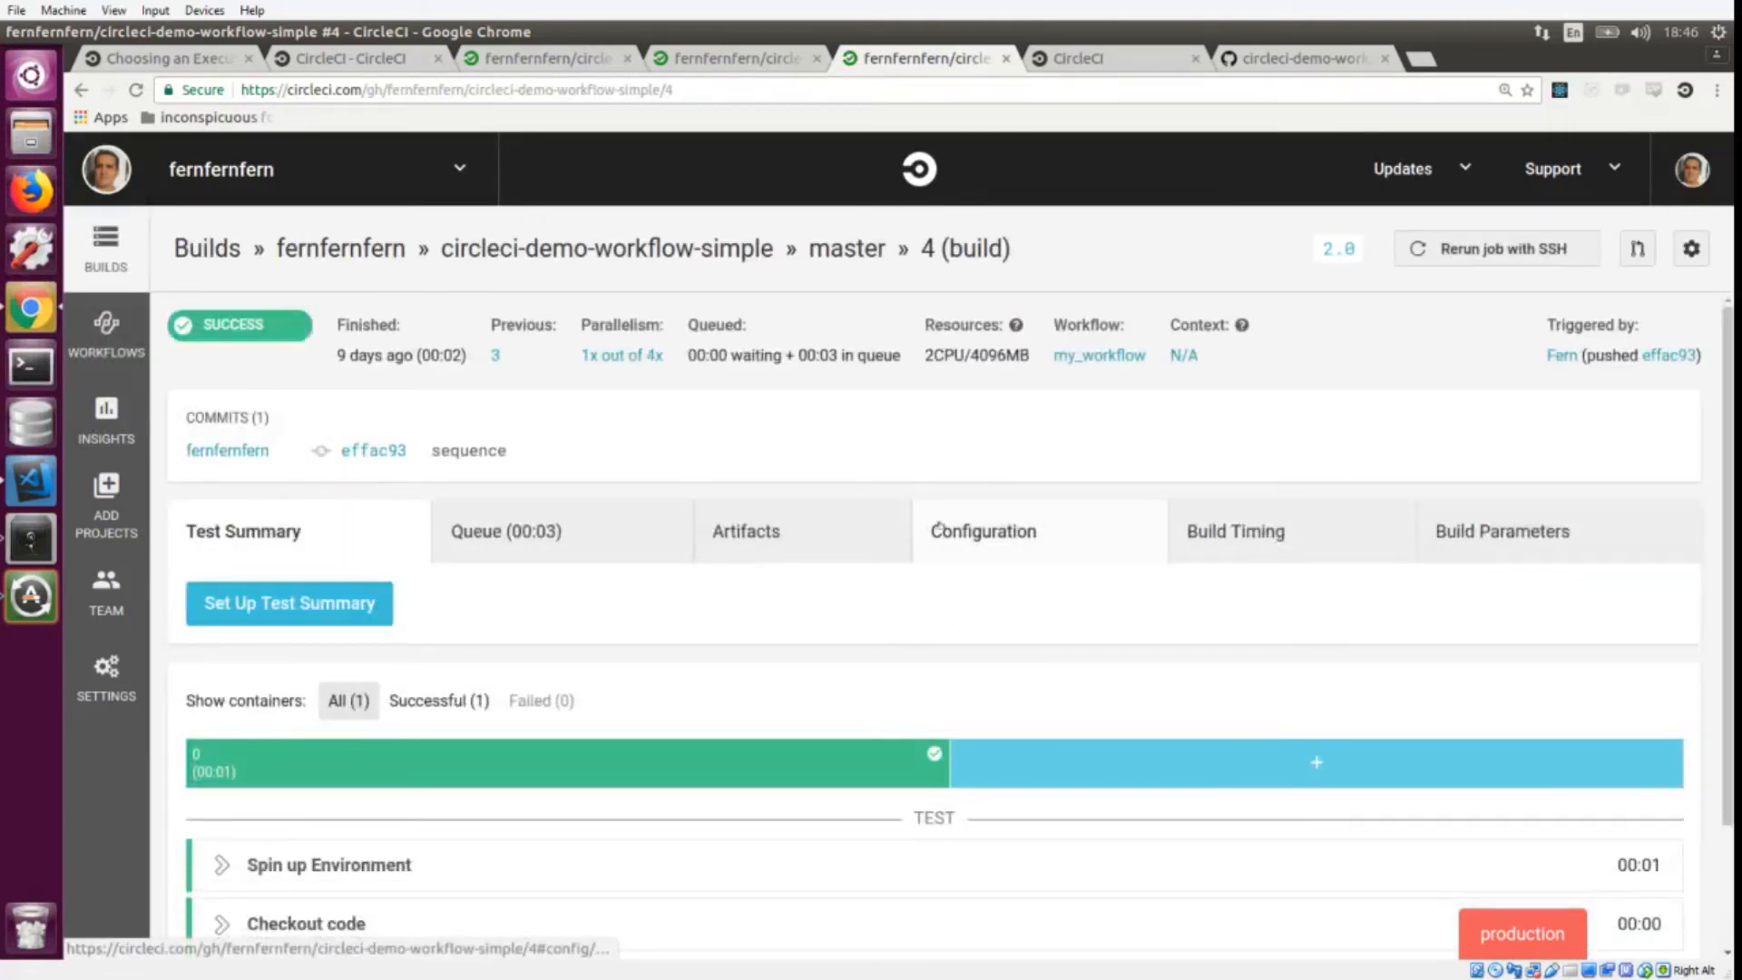
pyautogui.click(983, 532)
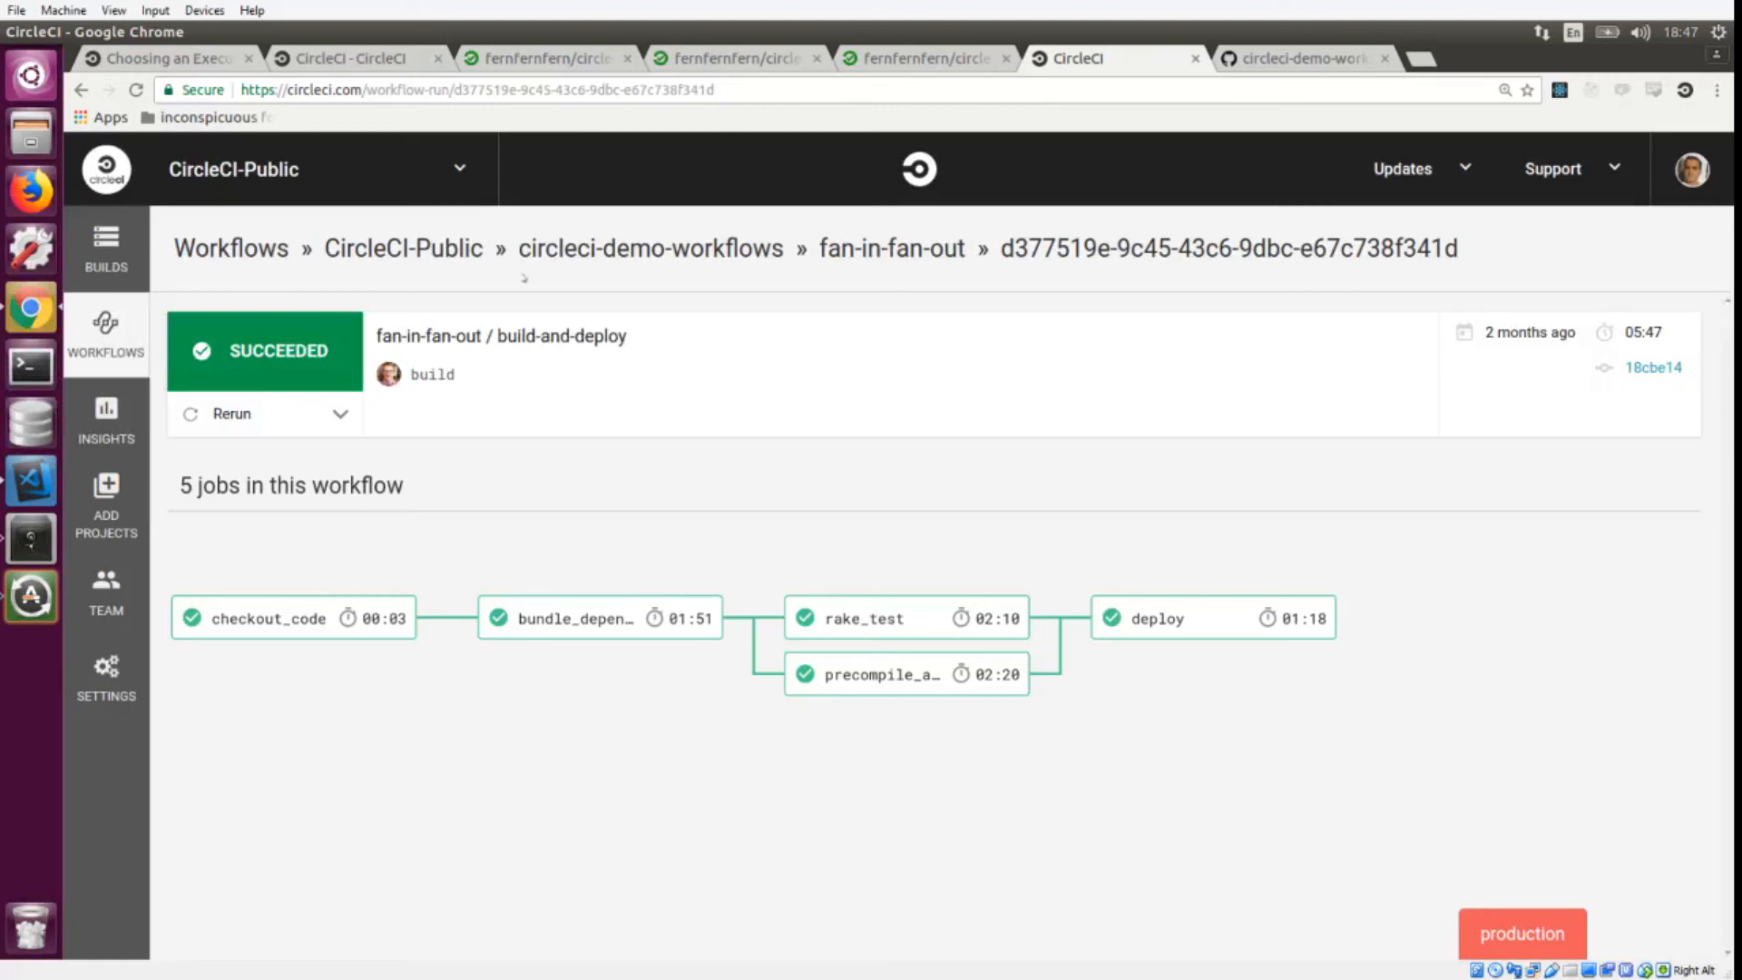
pyautogui.moveTo(651, 259)
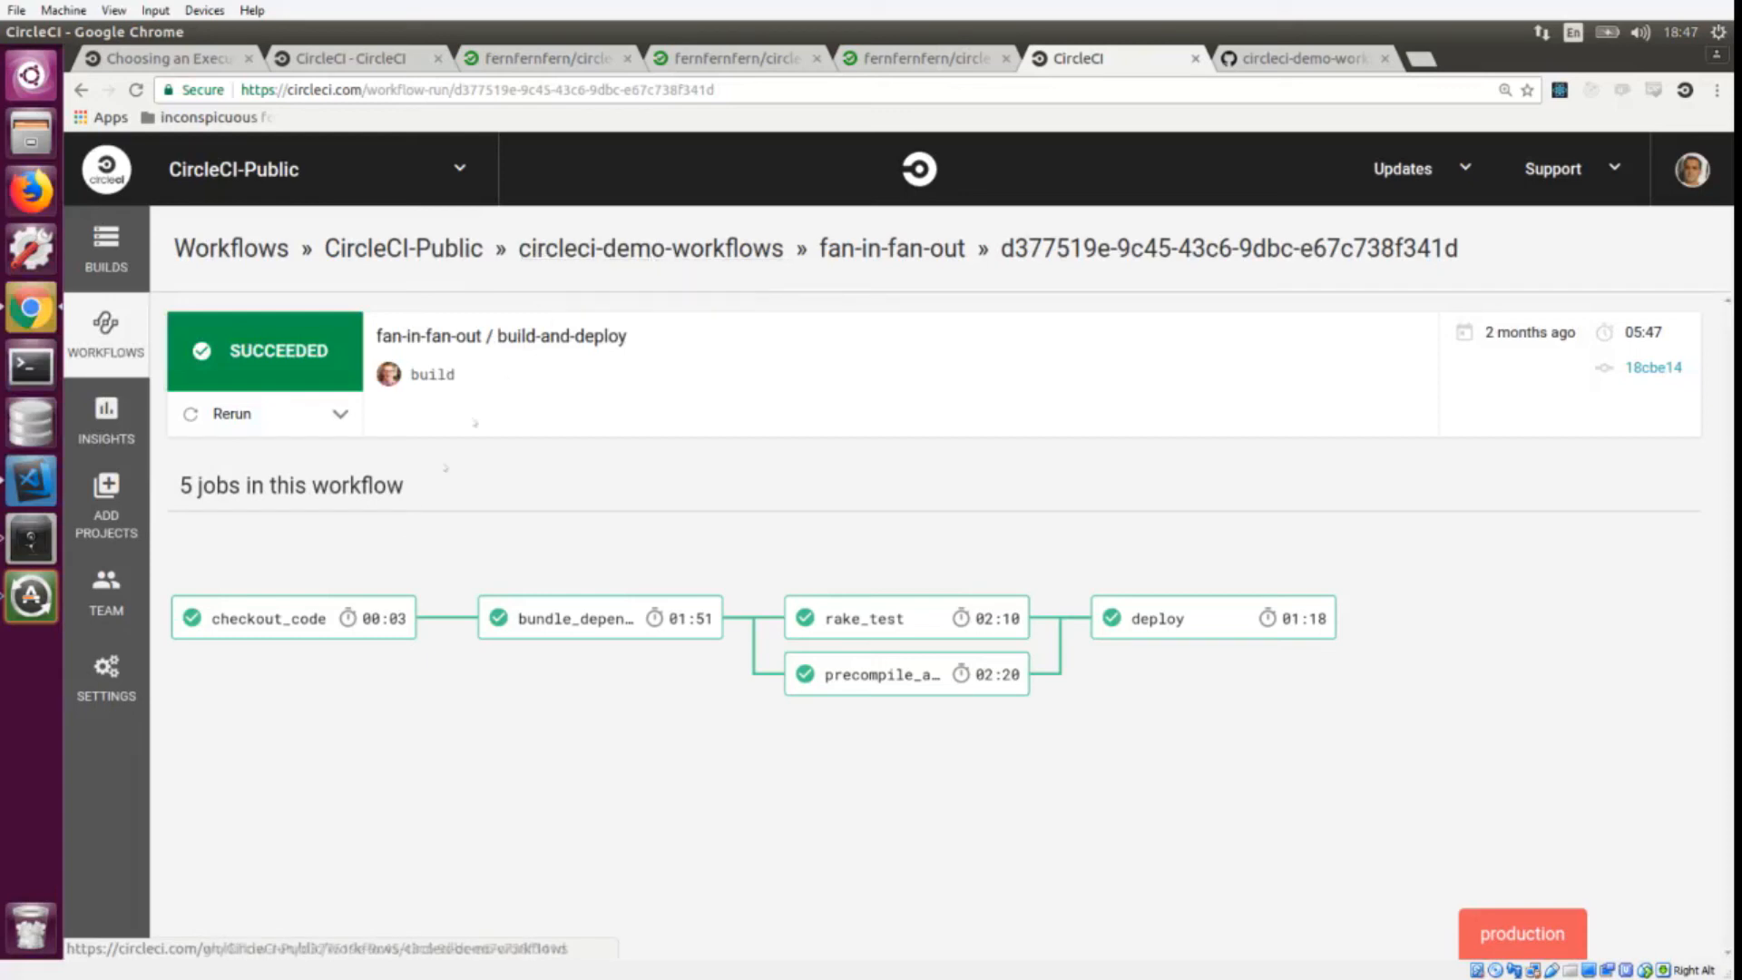
pyautogui.moveTo(299, 620)
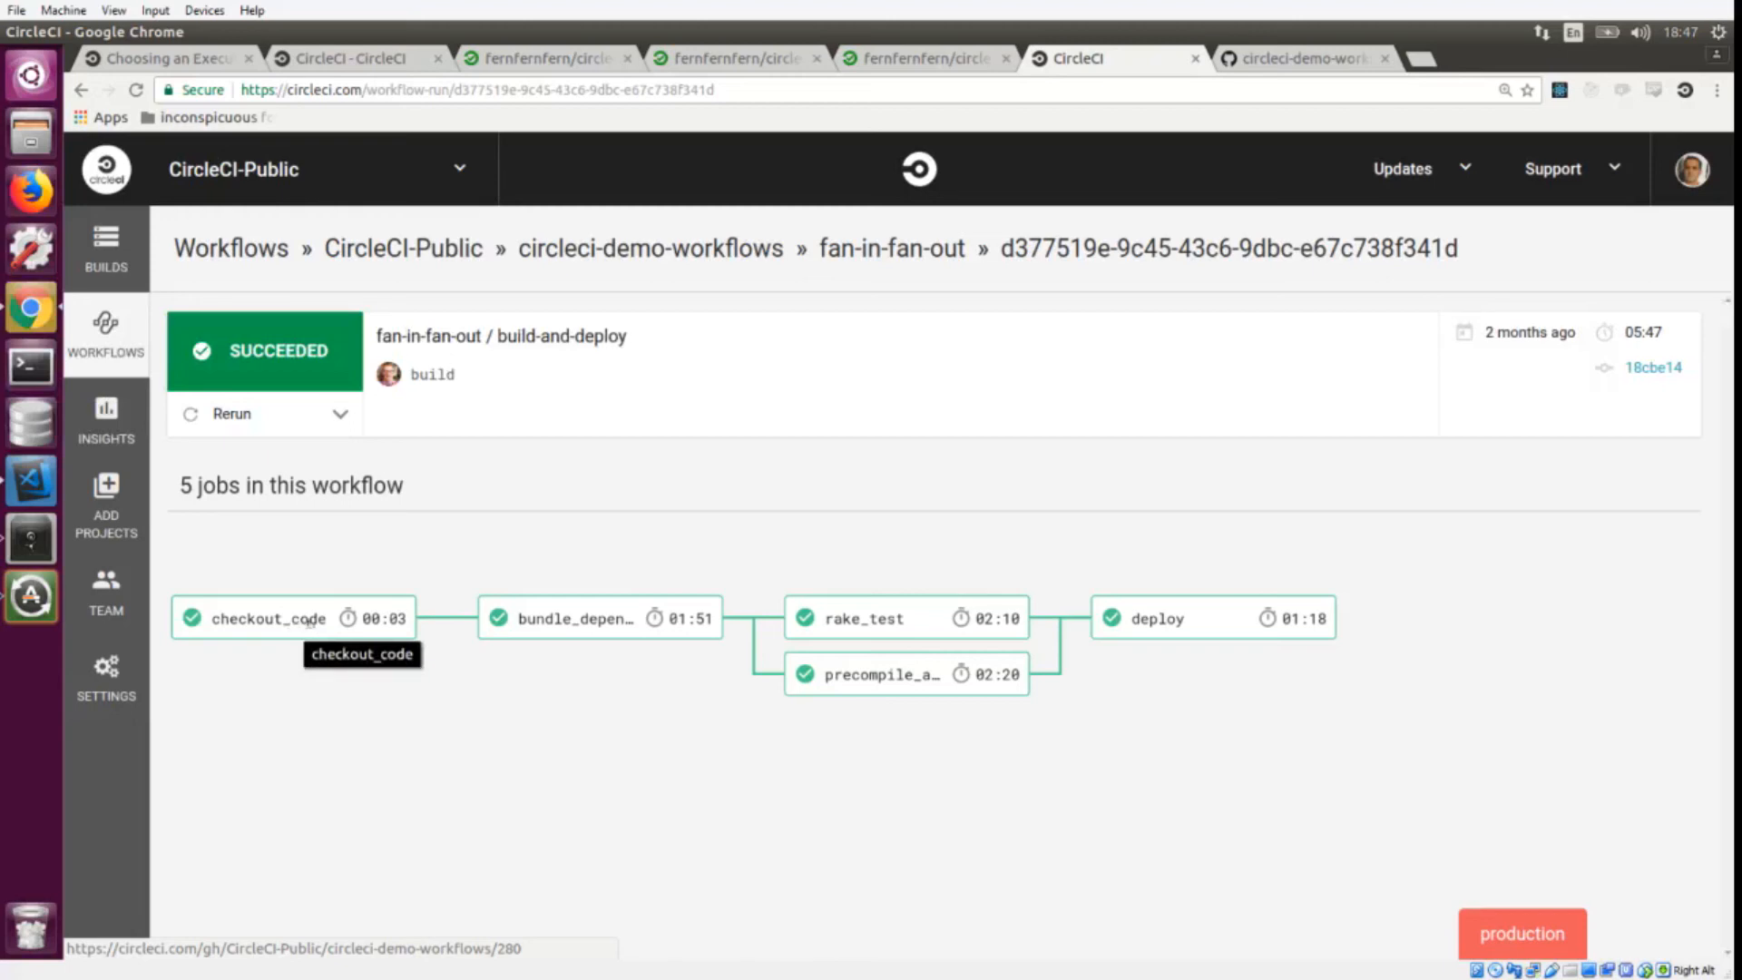
pyautogui.moveTo(766, 617)
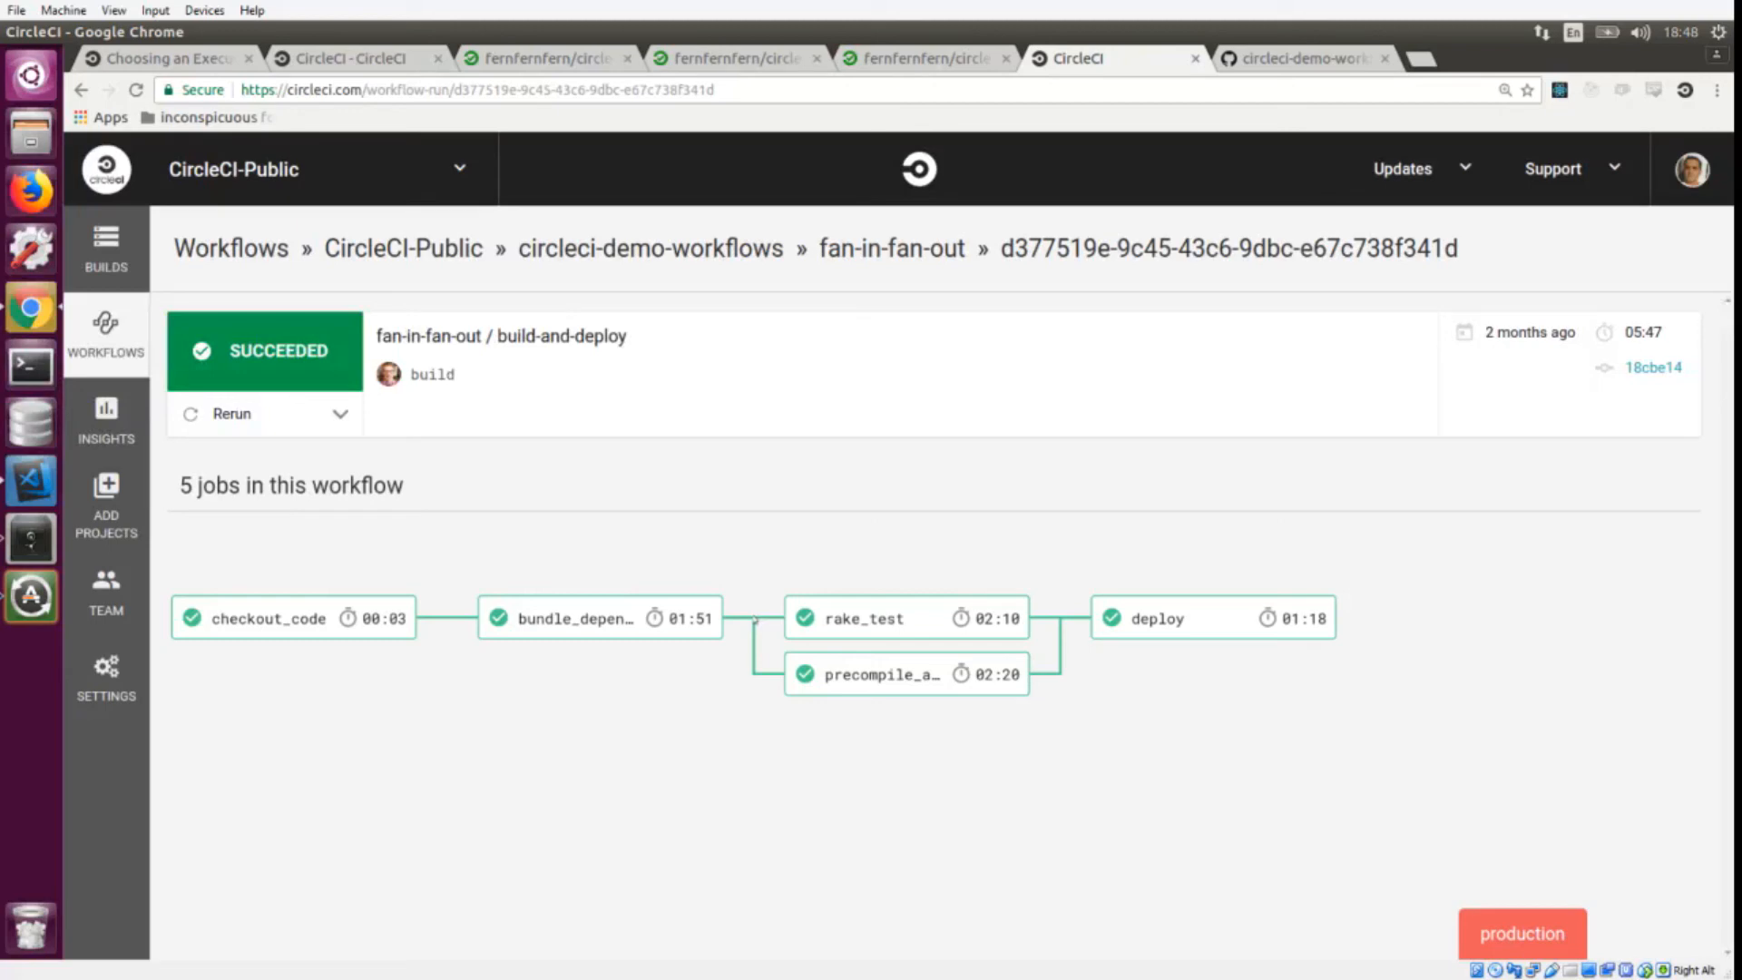
pyautogui.moveTo(597, 618)
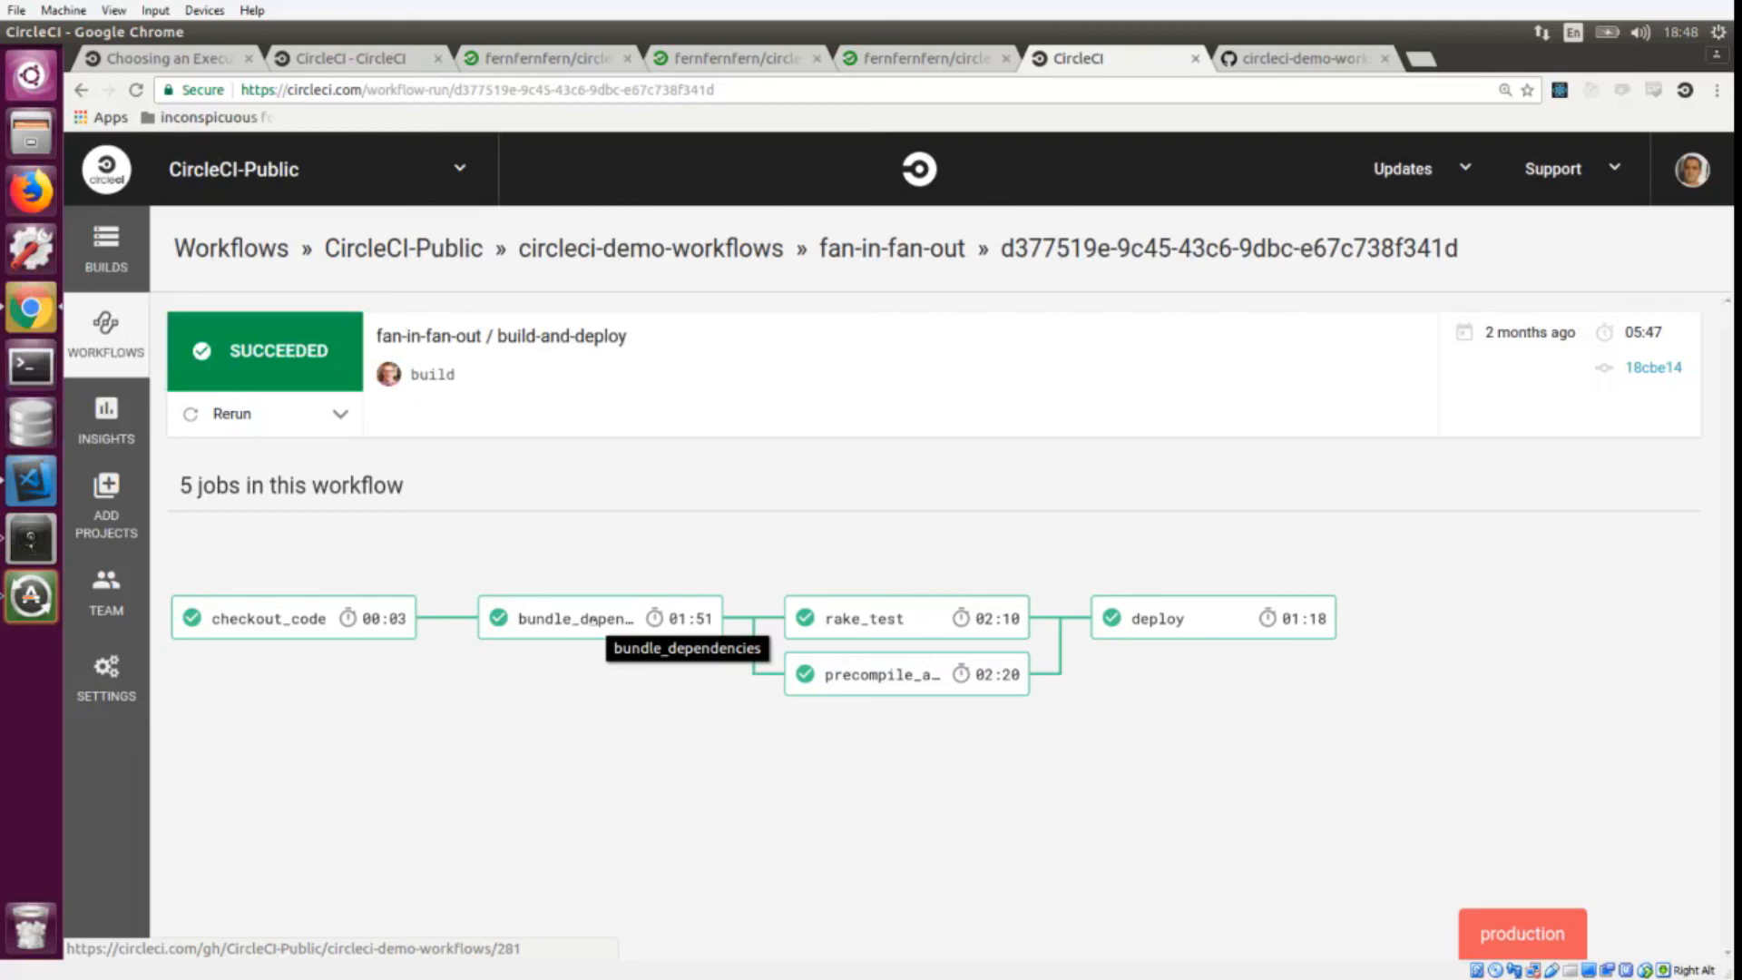
pyautogui.moveTo(863, 618)
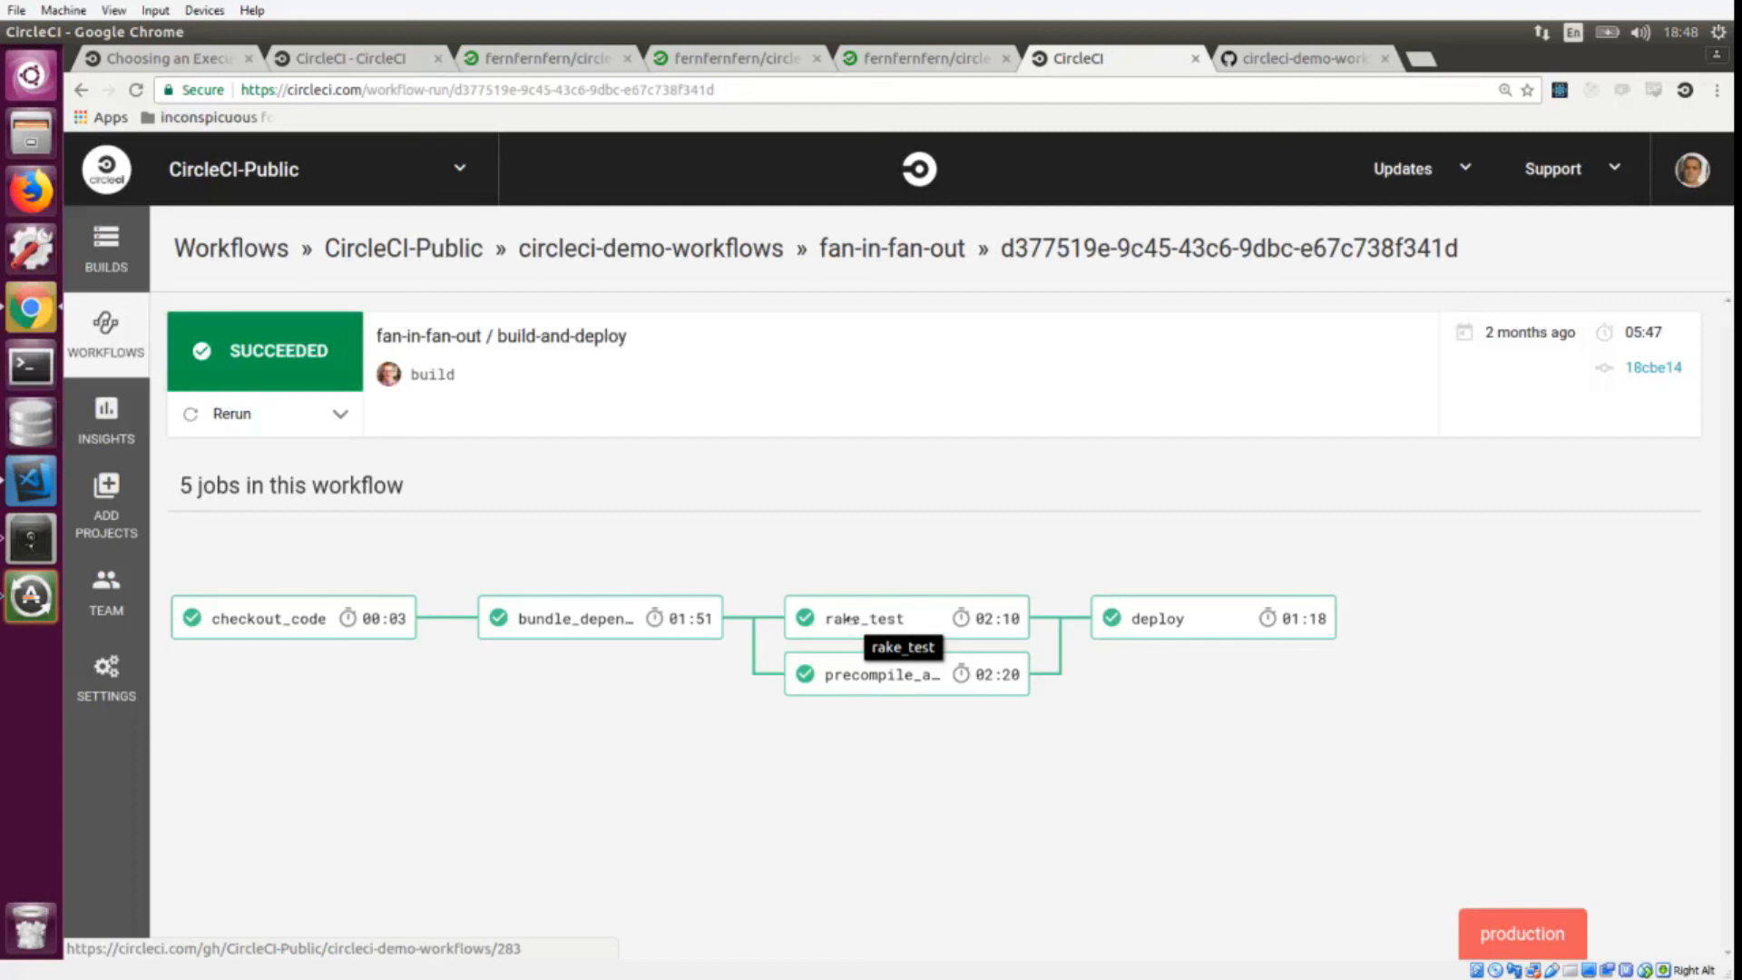
pyautogui.moveTo(856, 675)
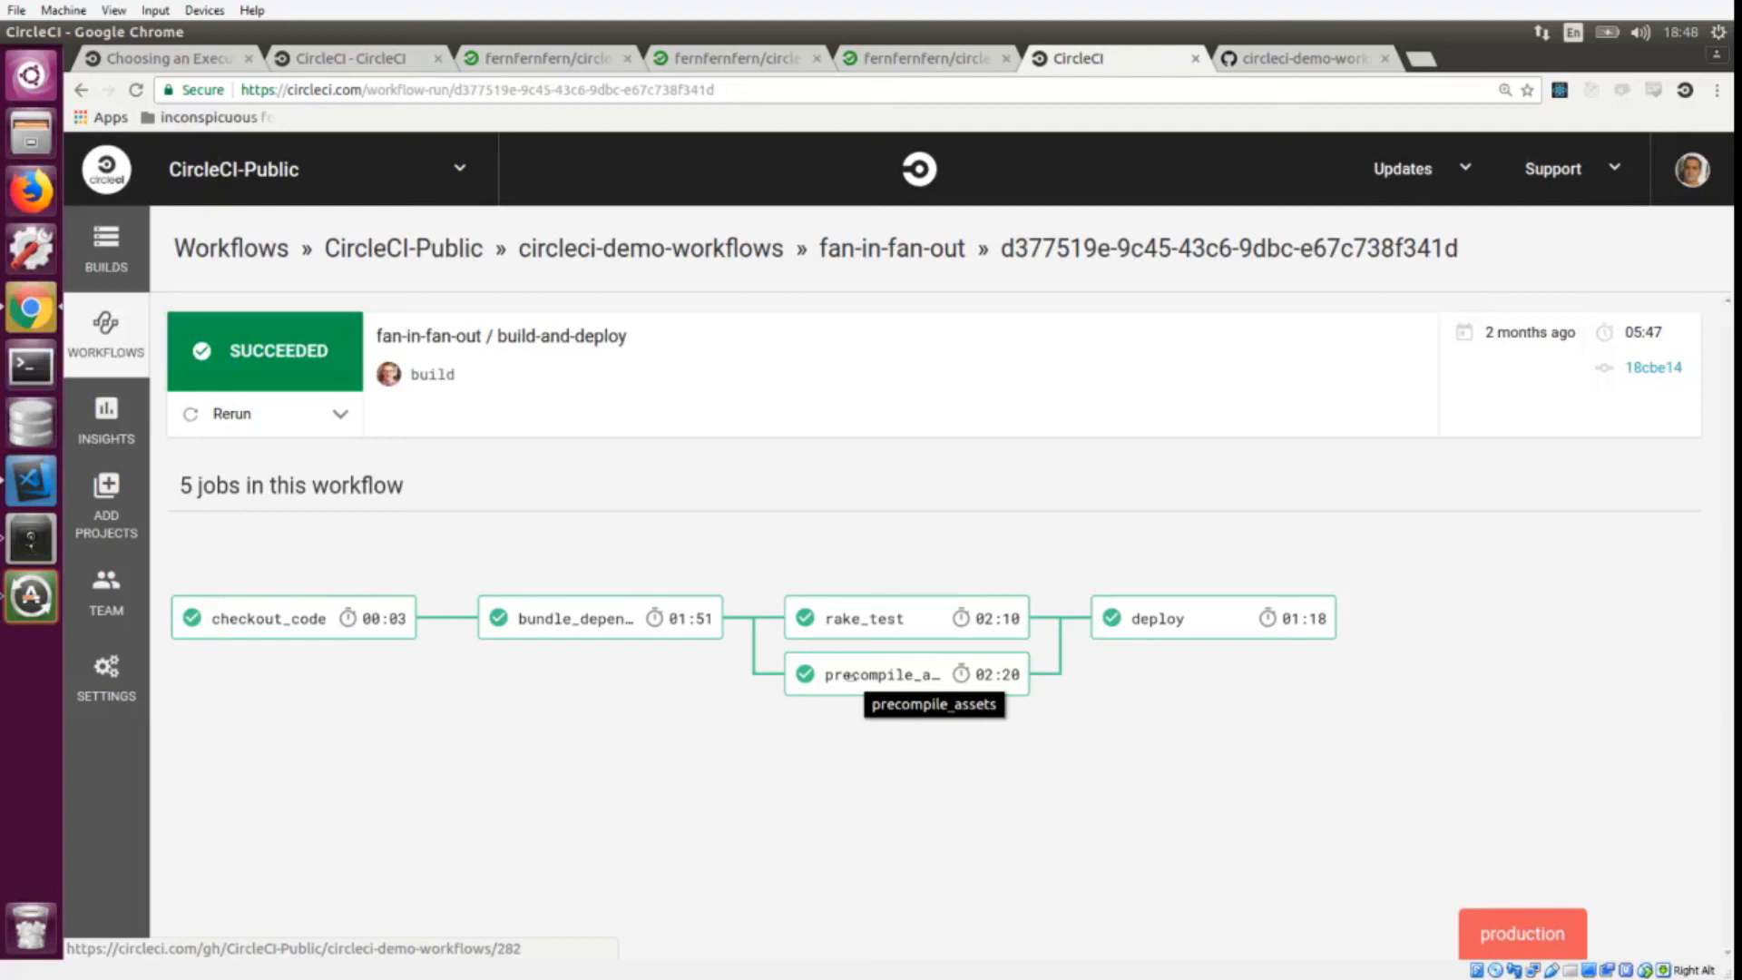
pyautogui.moveTo(871, 665)
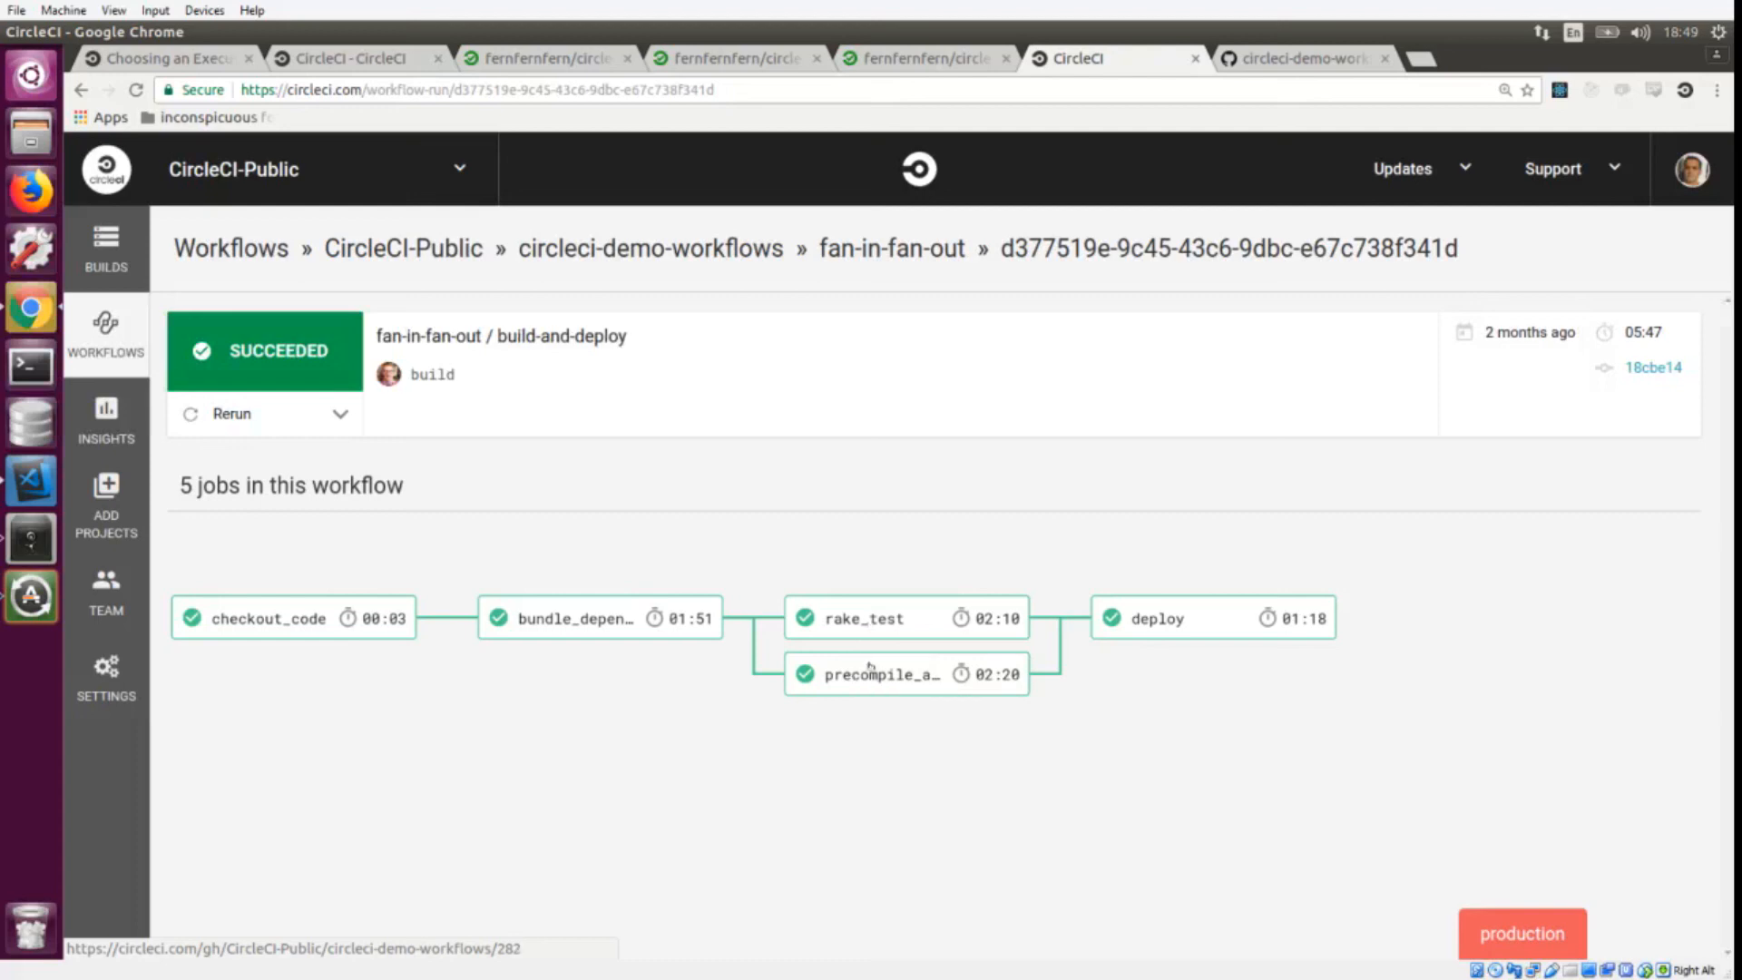